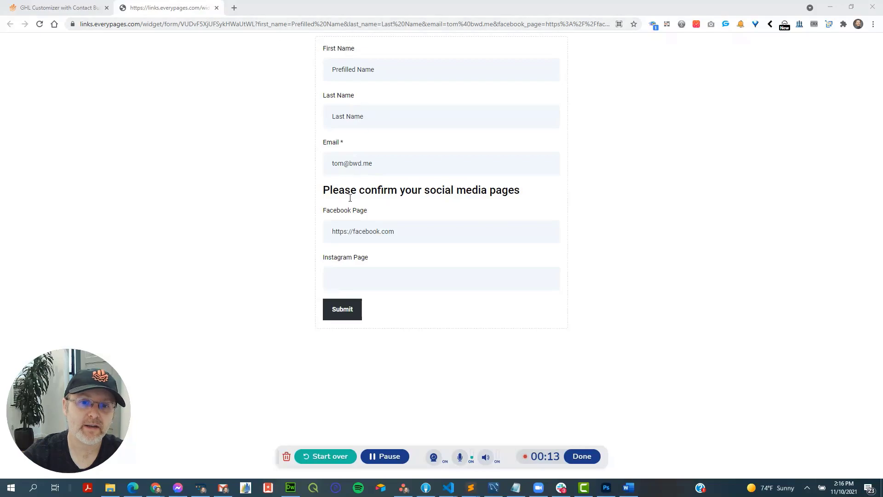
mouse_move(363, 265)
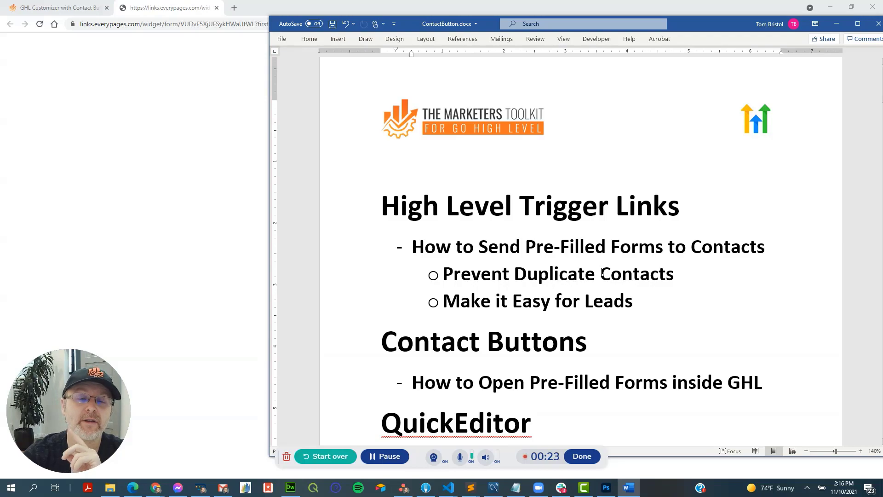
Review the pre-filled form example, then open a contact's detail record in the GHL Contacts tab.
click(166, 7)
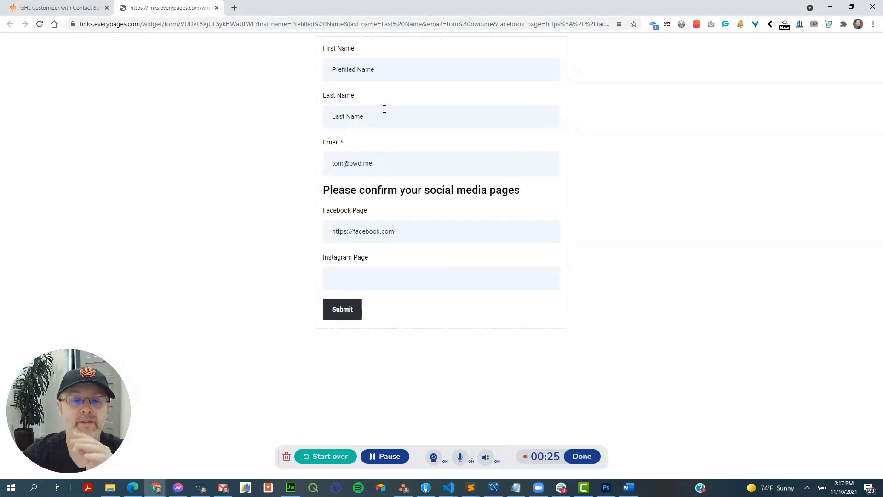
double_click(351, 163)
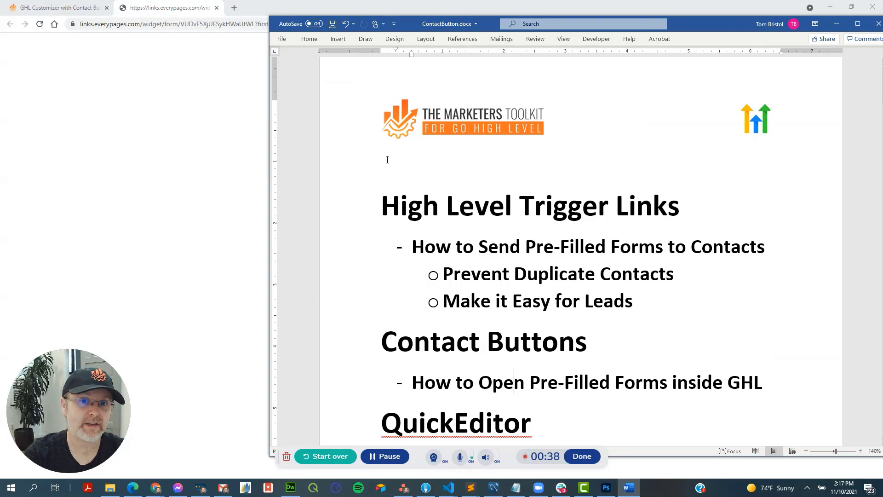
click(169, 7)
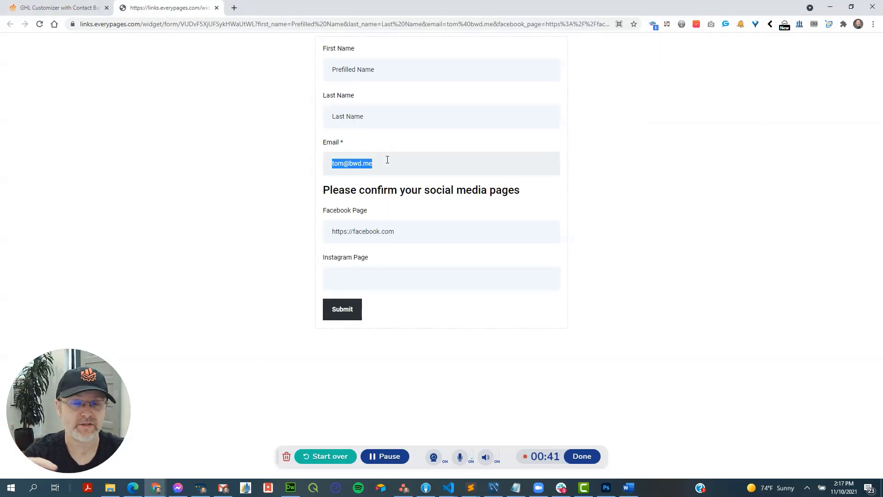
click(626, 488)
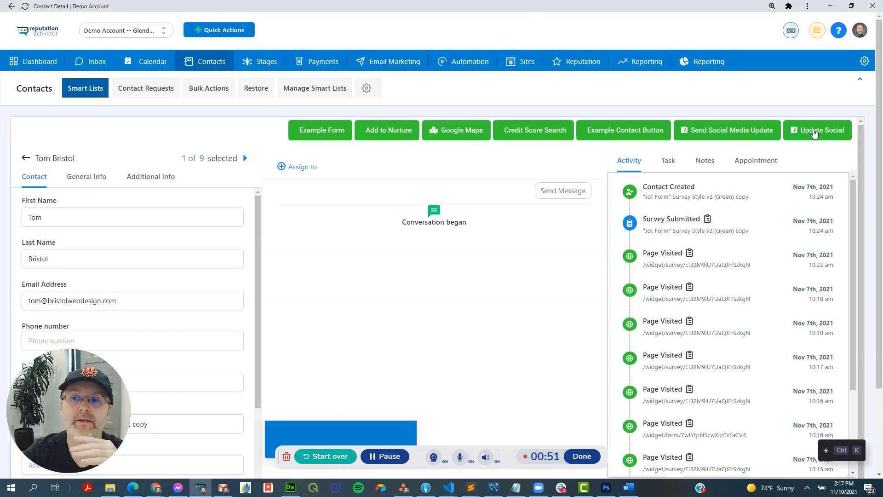
click(817, 129)
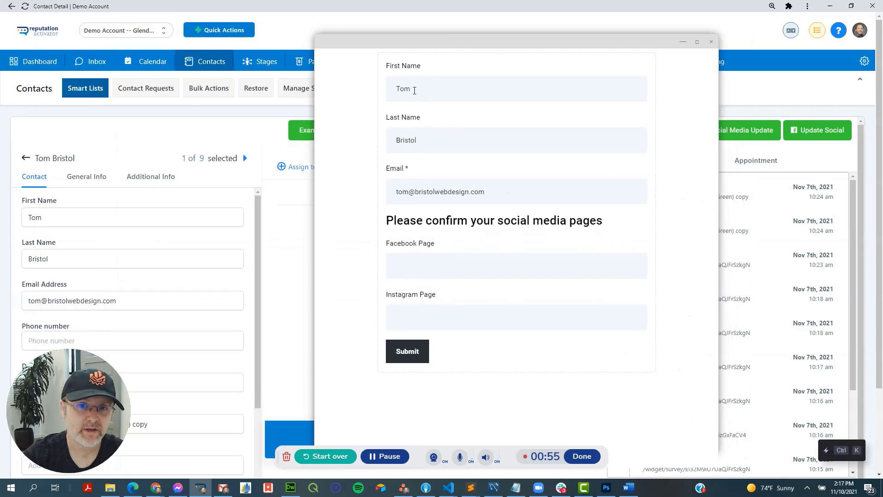
mouse_move(409, 260)
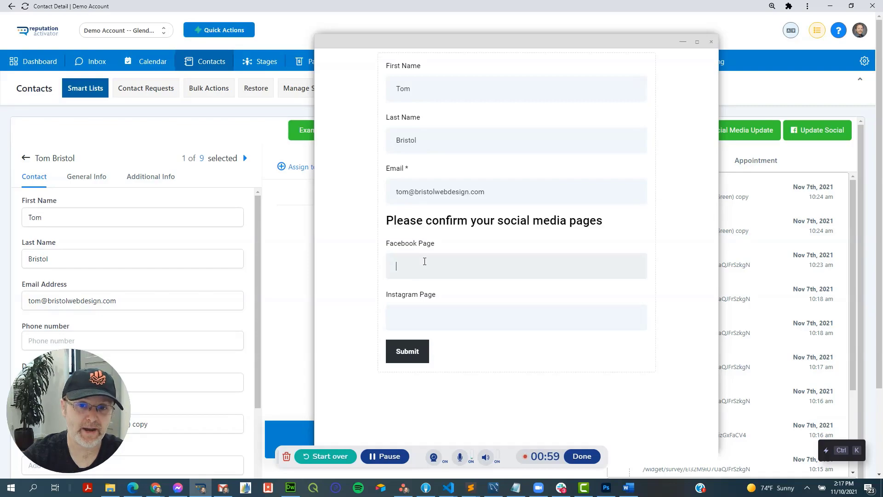
mouse_move(475, 167)
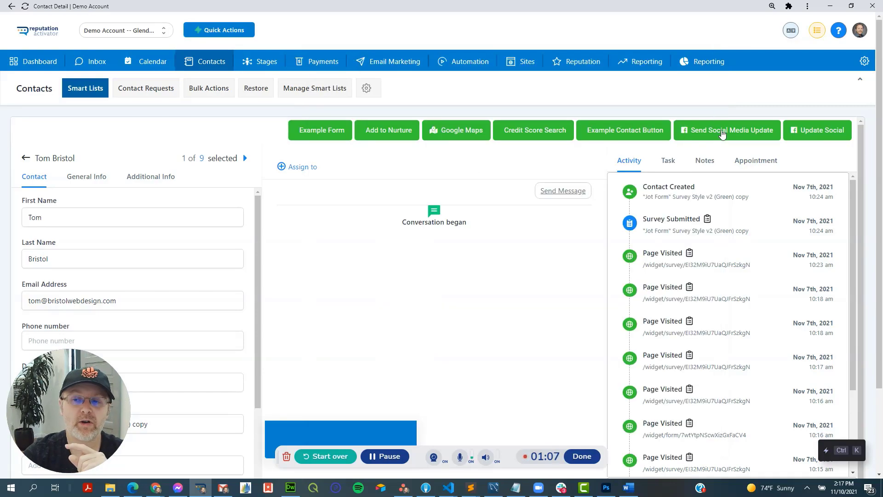
Run Send Social Media Update for the contact and confirm, tagging it with update_social.
click(727, 129)
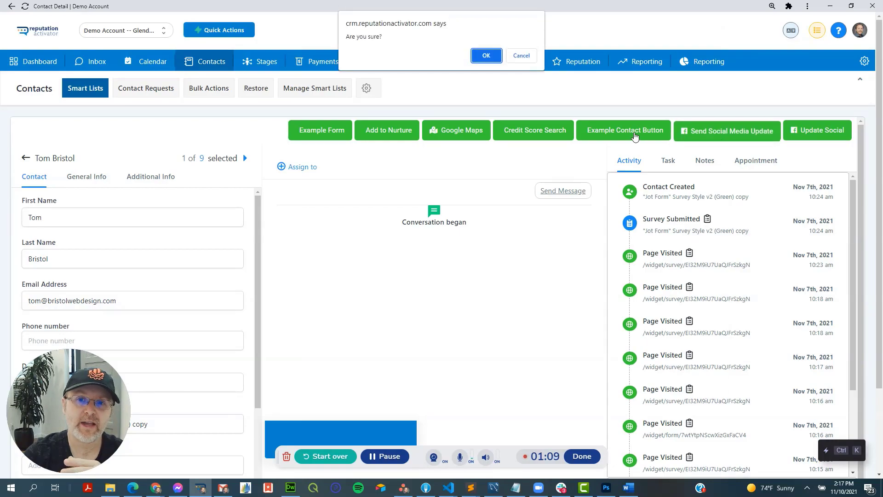
click(486, 55)
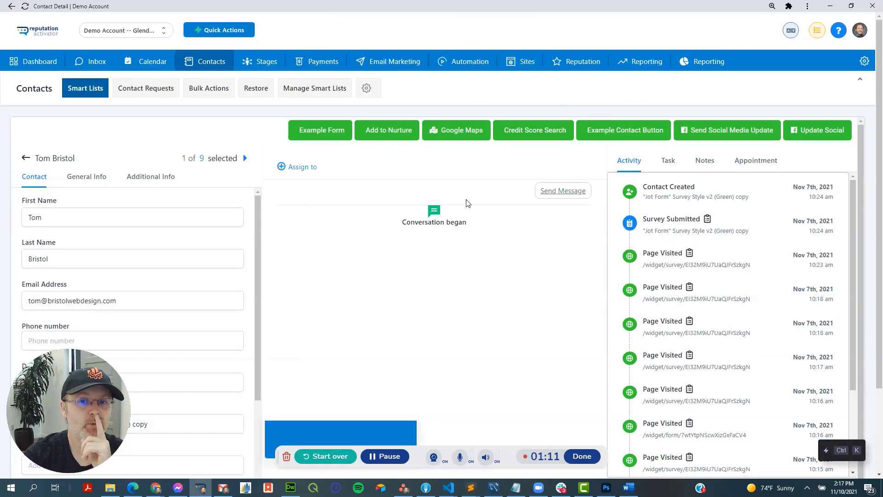
mouse_move(559, 256)
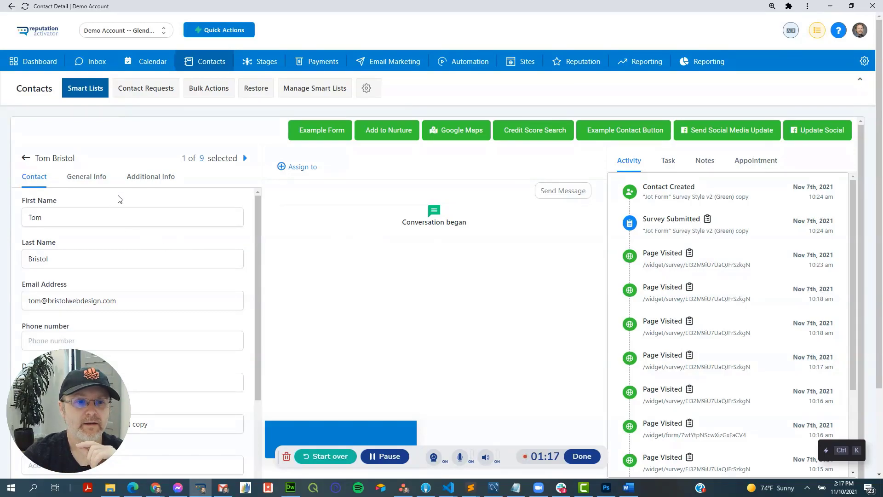
scroll(down, 3)
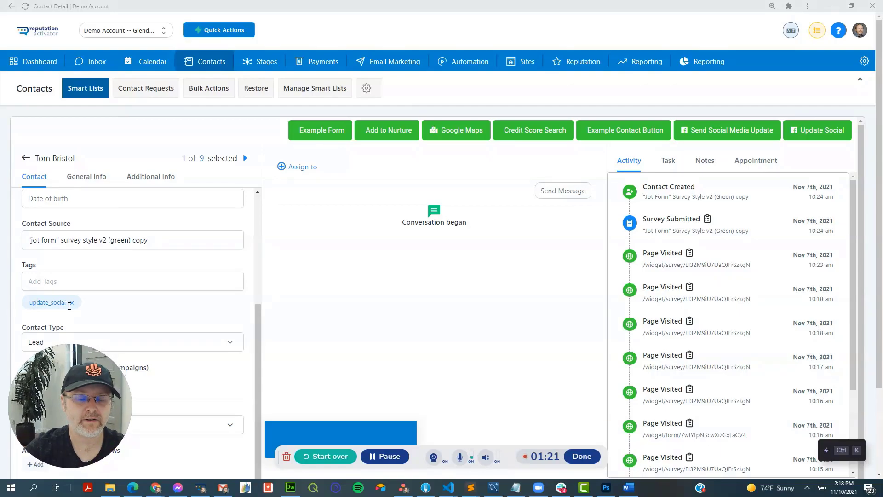
mouse_move(374, 426)
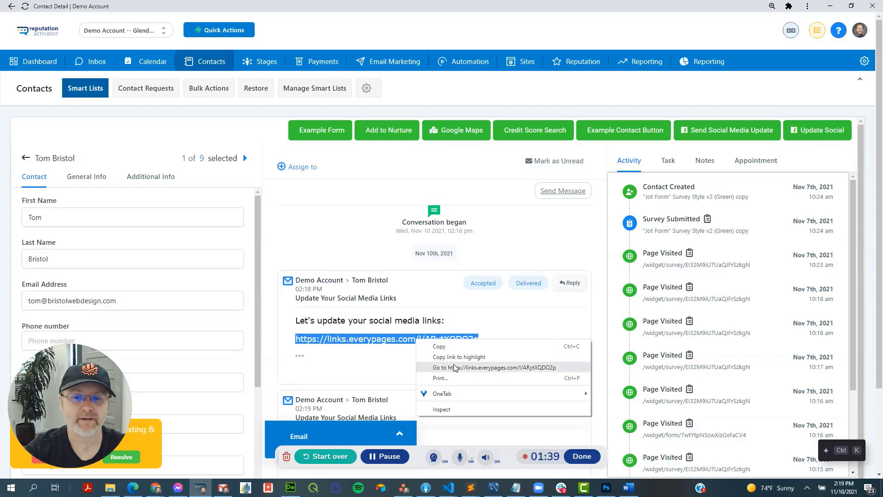
click(478, 367)
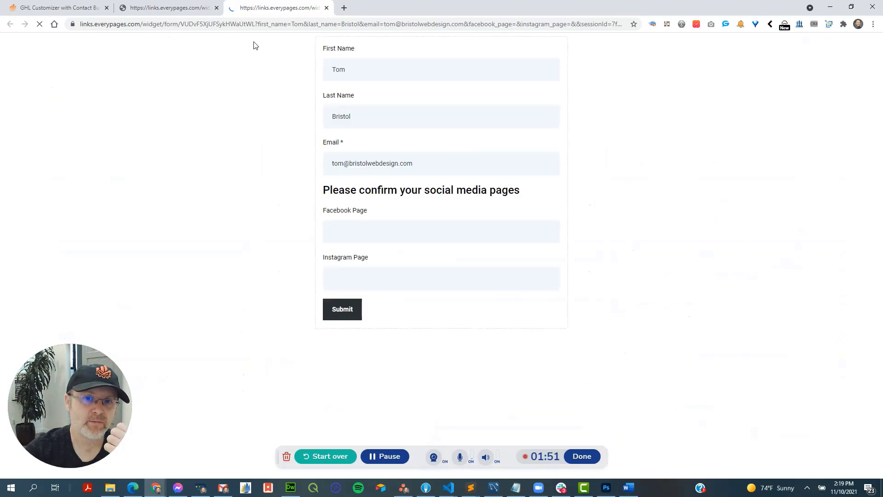
click(342, 309)
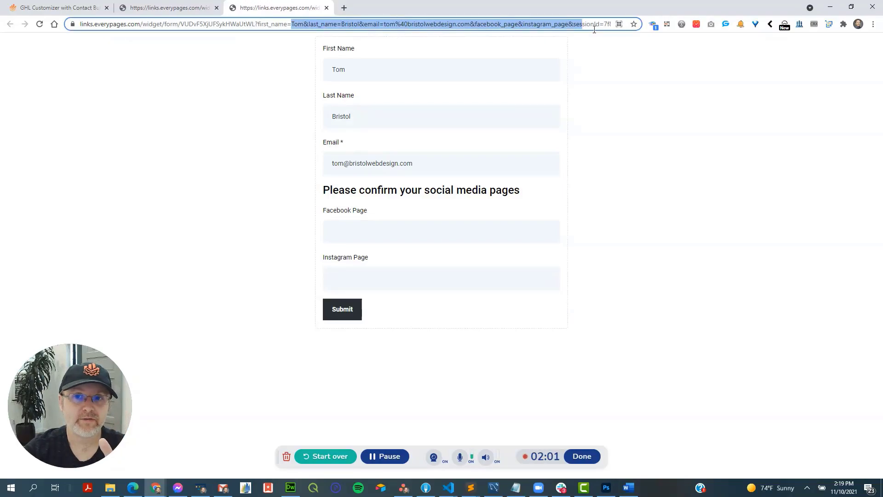
click(441, 231)
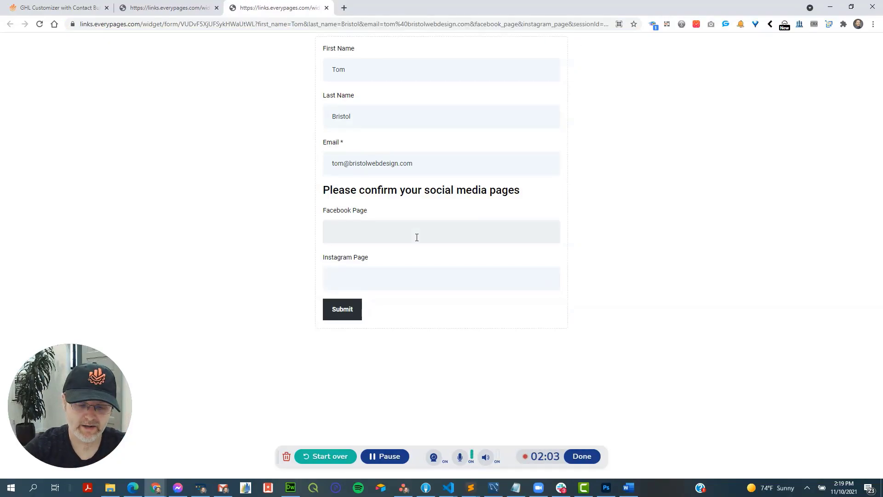
text(https://)
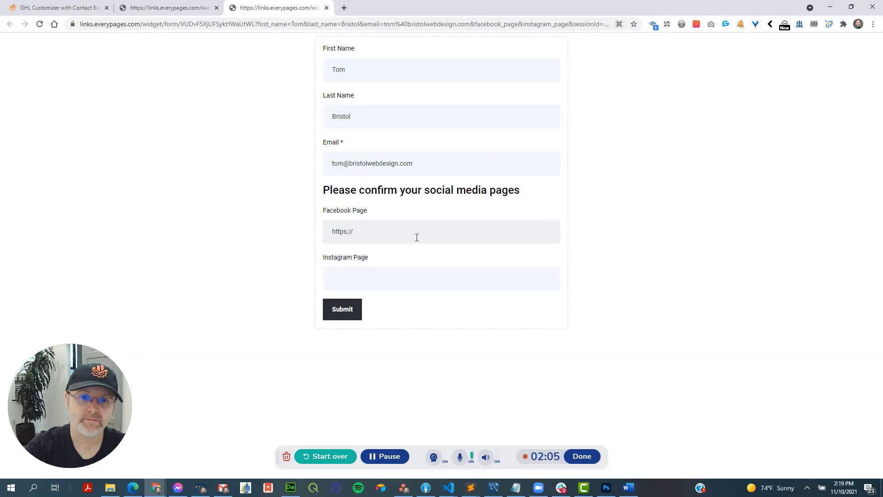
text(facebook.com/)
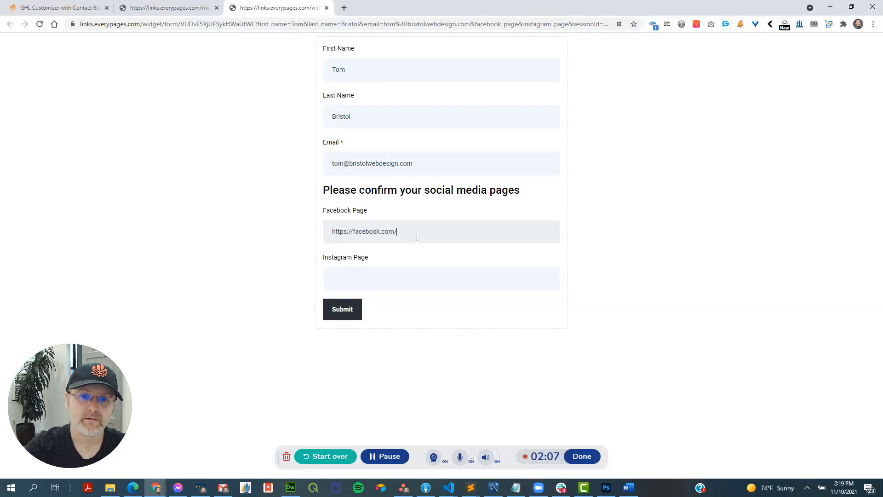
text(marketerstoolkit)
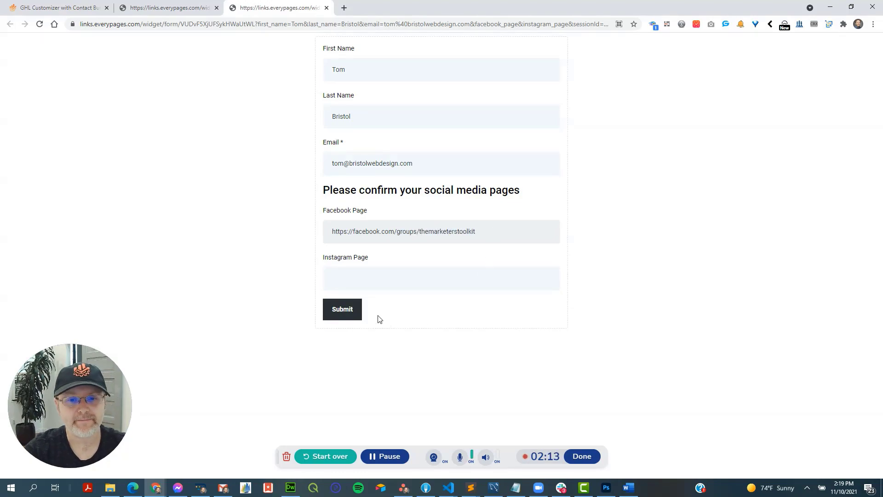
click(342, 309)
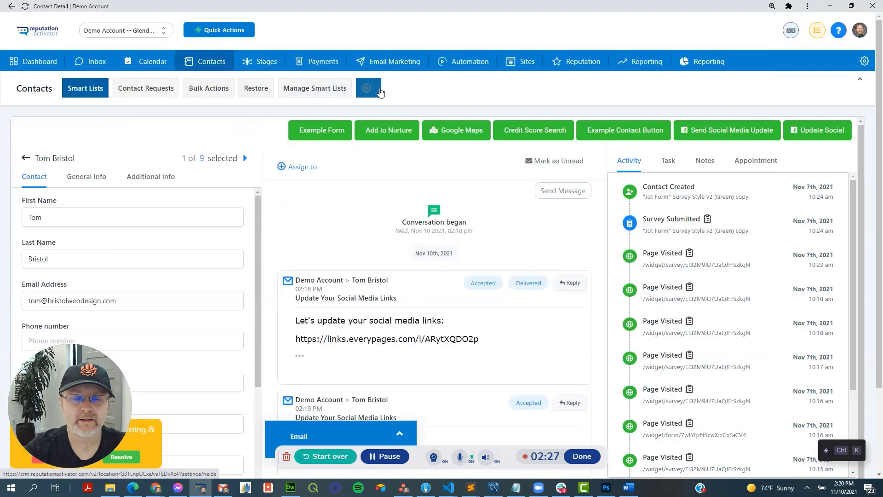
mouse_move(124, 159)
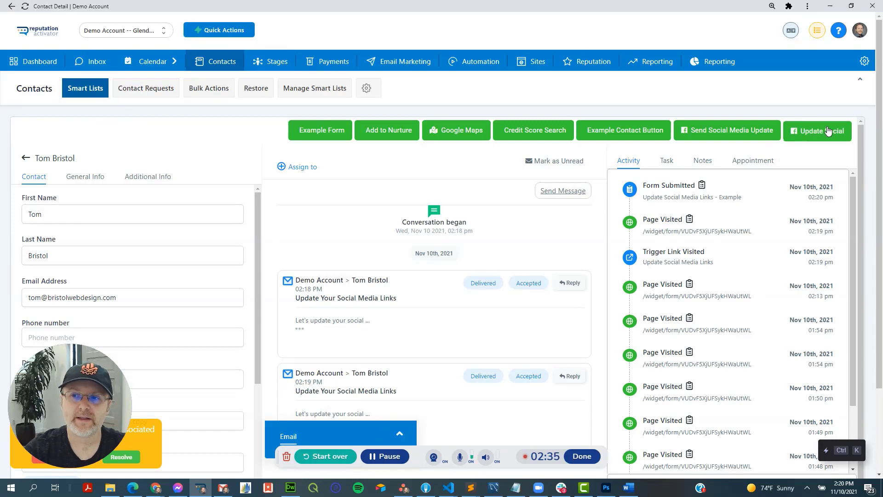
Show the contact's Additional Info where Facebook Page now holds the submitted group link.
click(817, 130)
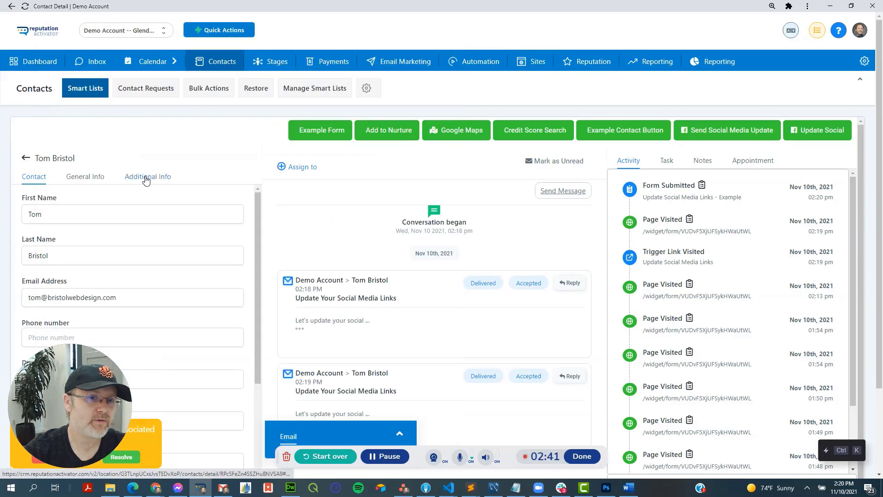
click(148, 177)
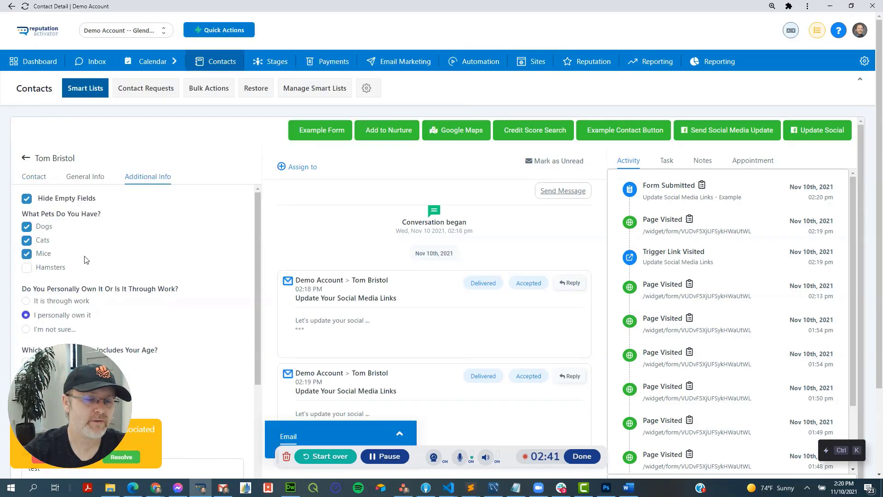
scroll(down, 3)
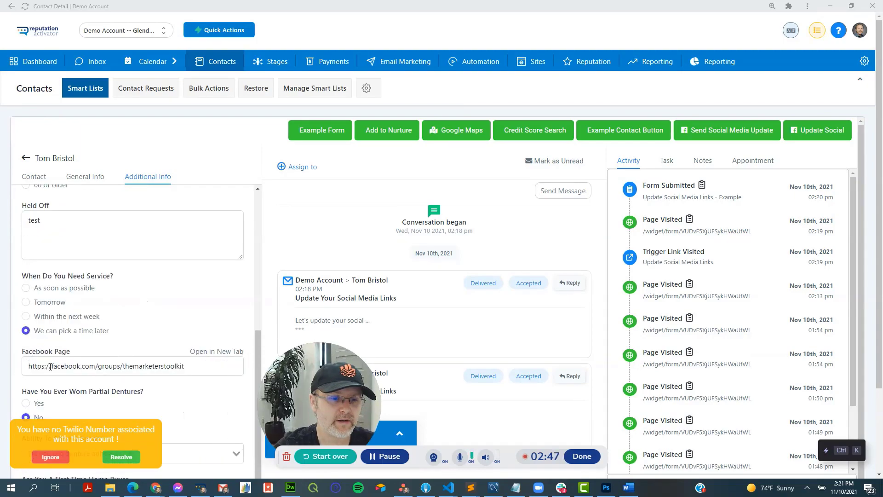
click(133, 365)
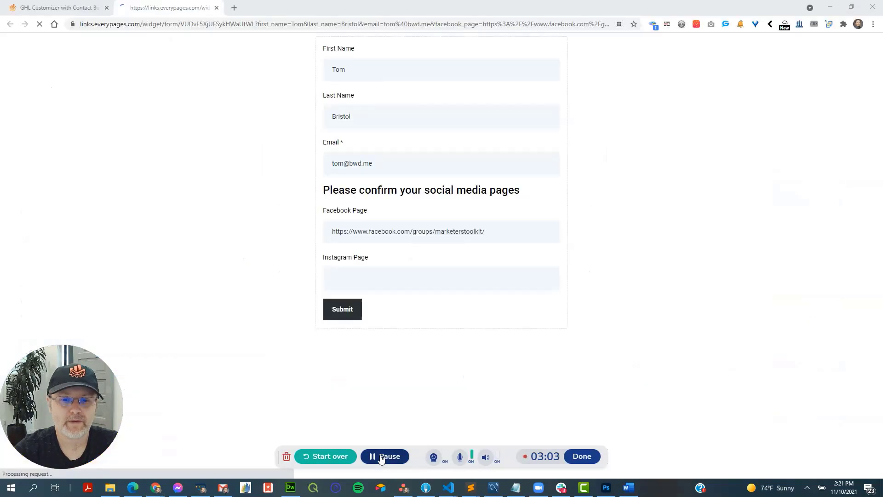
Load the pre-filled form URL in the browser and bring up the QuickEditor extension popup.
double_click(341, 116)
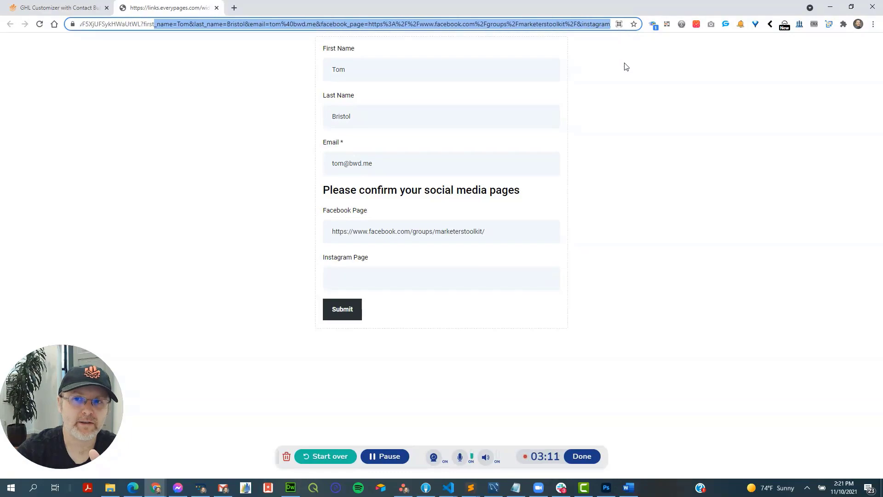
click(270, 24)
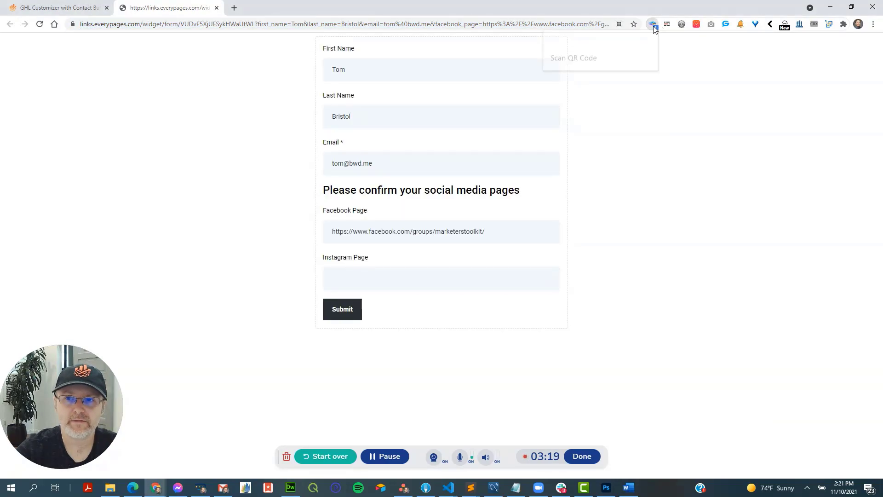
click(653, 24)
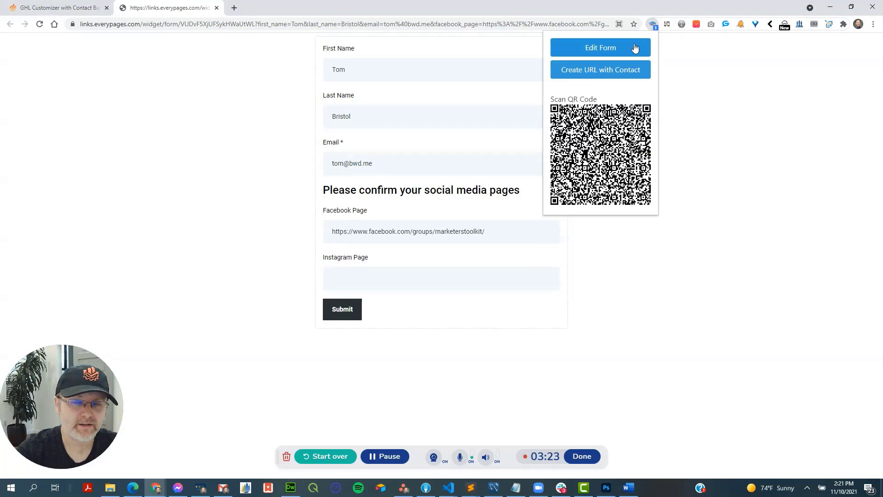
Edit the Update Social Media Links form and compare the First Name query key with the link's first_name parameter.
click(600, 47)
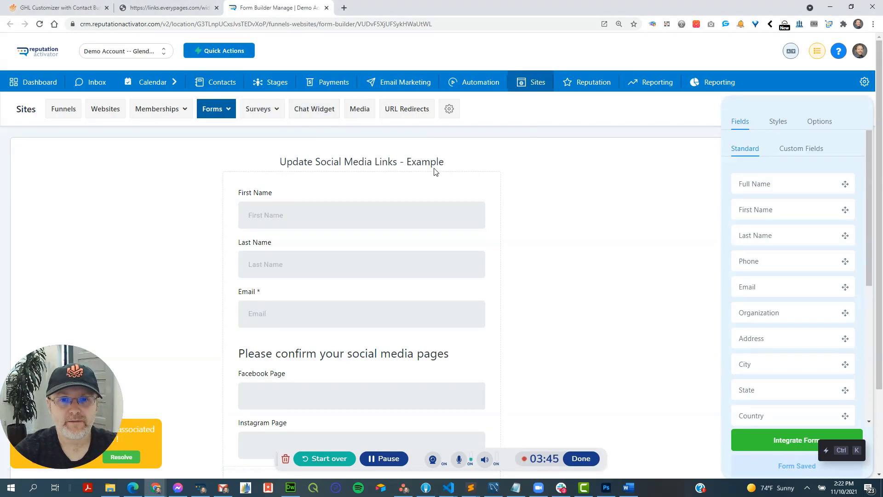
scroll(down, 3)
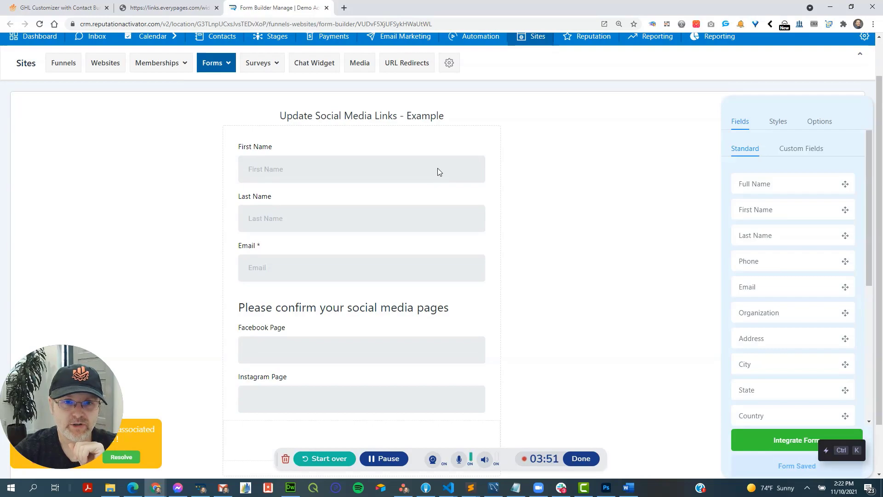
click(361, 168)
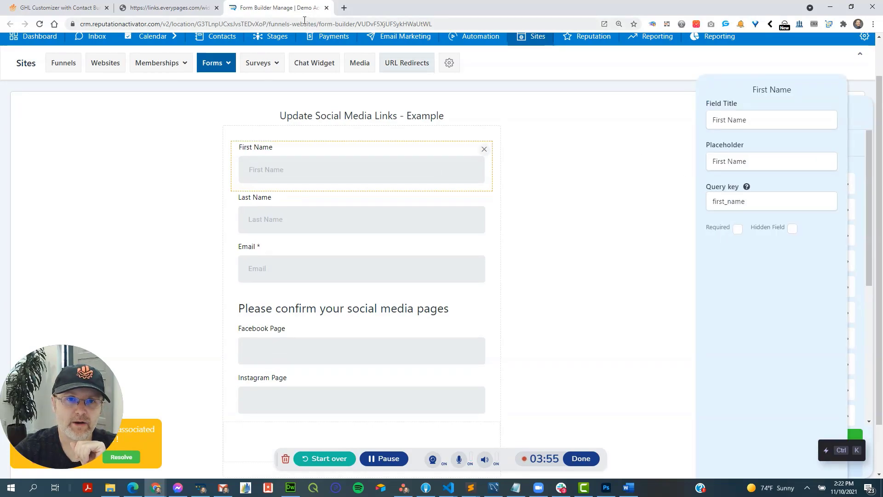
click(167, 7)
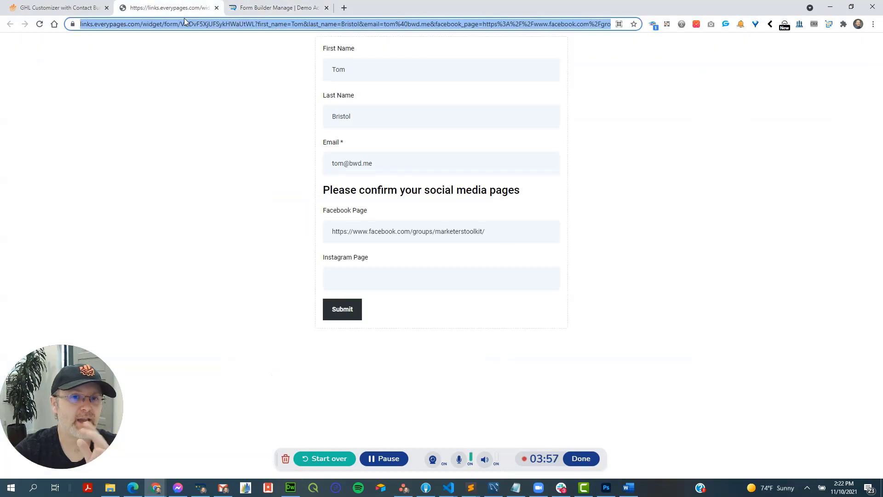
mouse_move(202, 41)
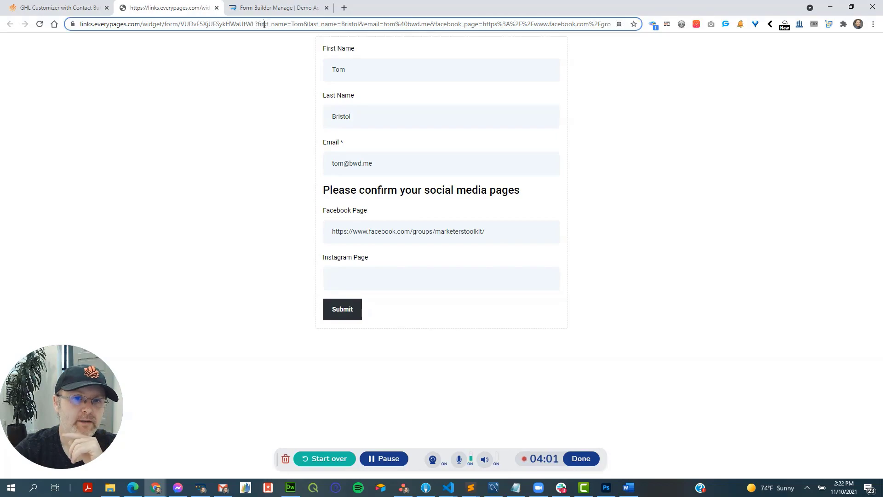
double_click(292, 23)
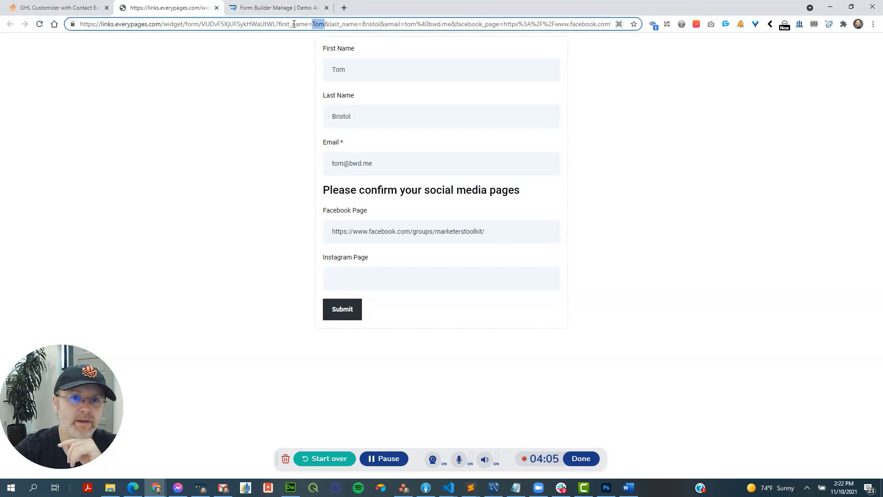
click(276, 8)
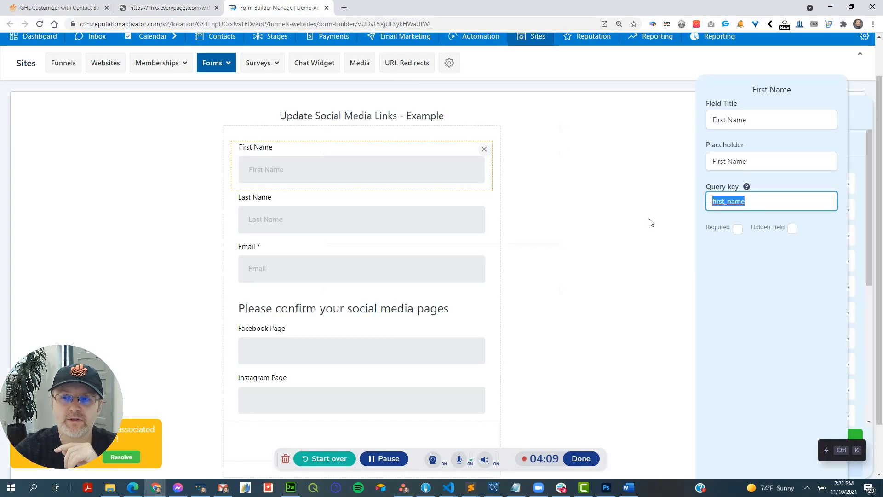
mouse_move(615, 232)
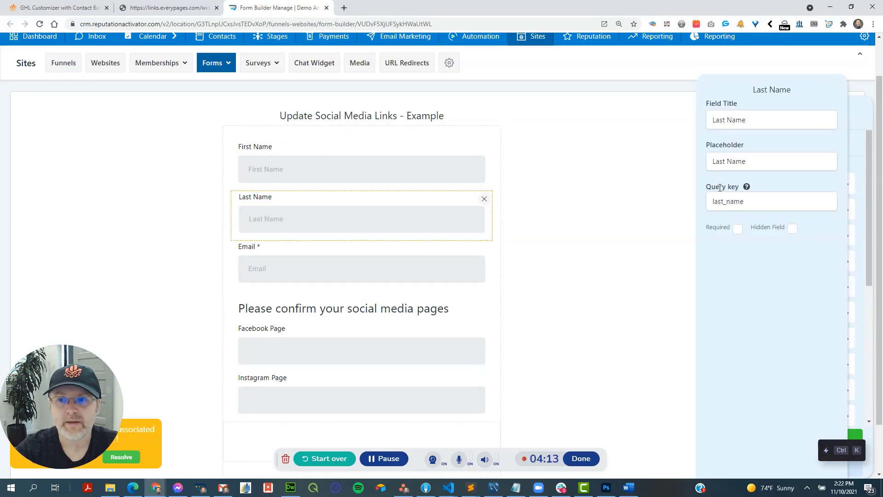
Check the Email and Instagram Page fields' query keys (instagram_page) against the pre-filled link.
click(361, 268)
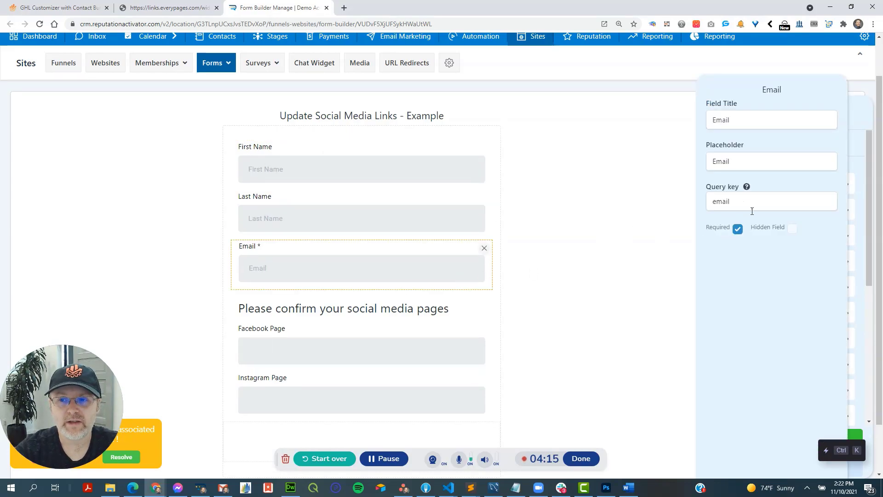
click(361, 349)
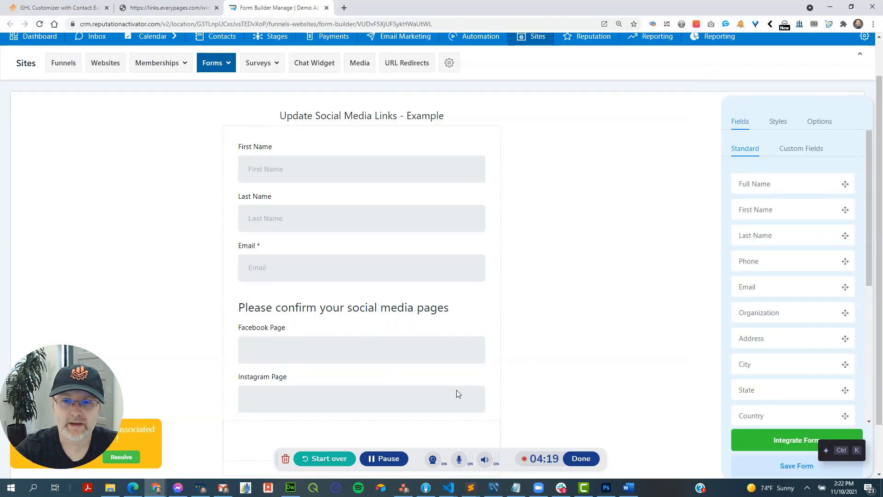
click(361, 397)
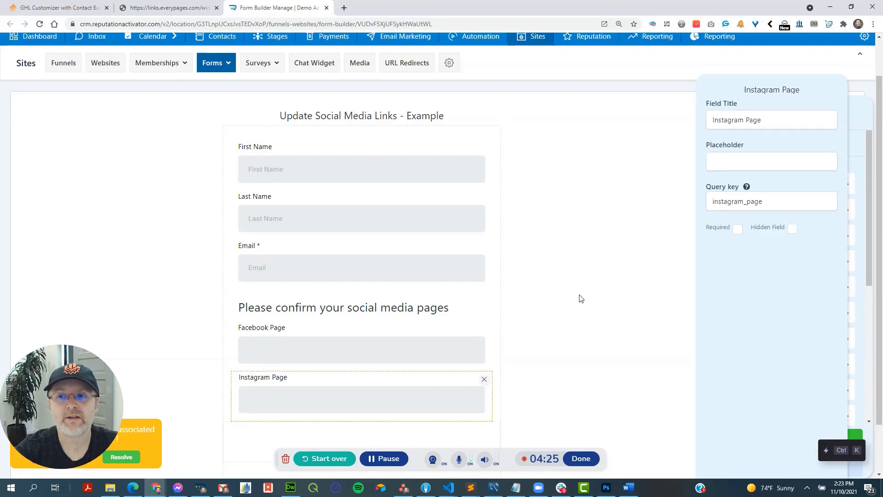
mouse_move(746, 186)
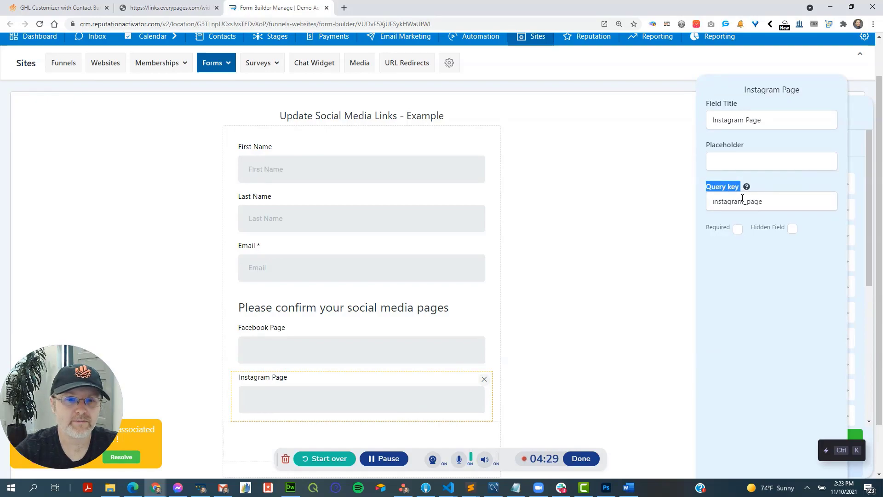
double_click(739, 202)
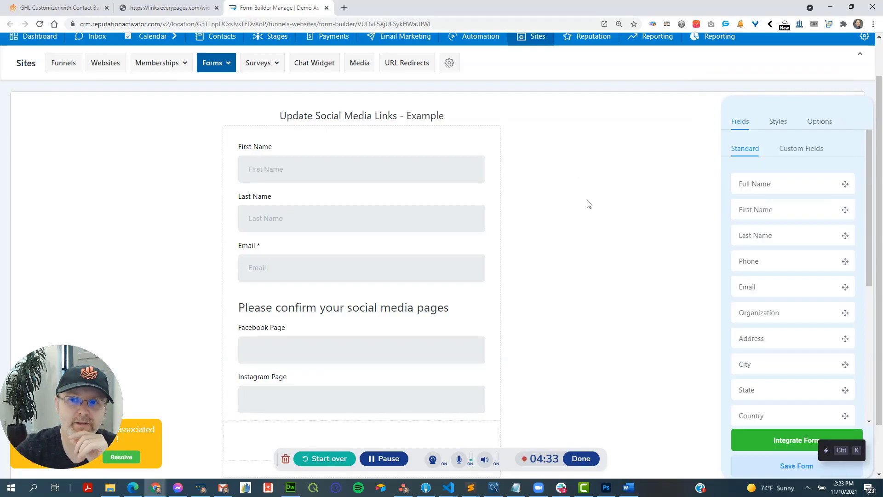
click(166, 7)
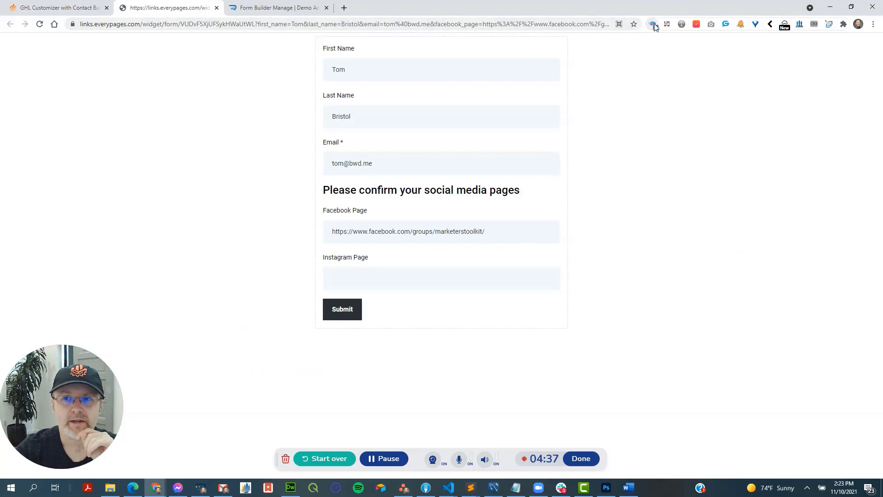
Generate the form URL with contact merge fields in QuickEditor, copy it, and launch Sublime Text.
click(652, 24)
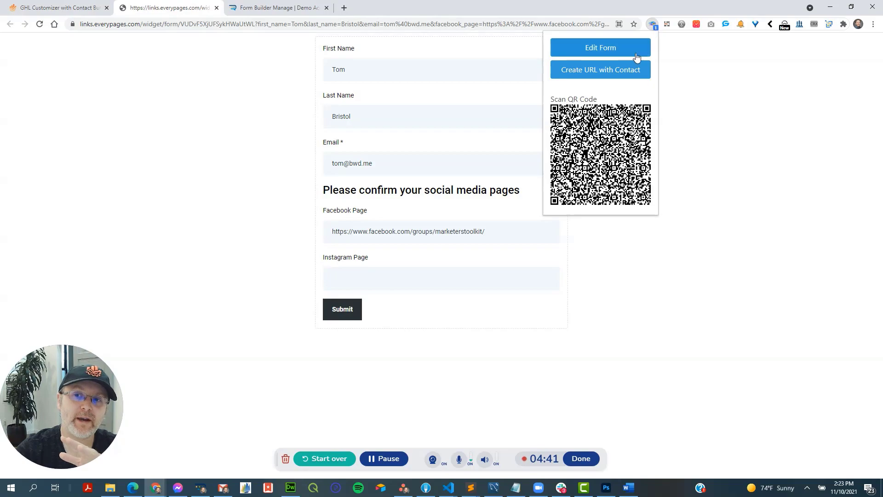
mouse_move(607, 76)
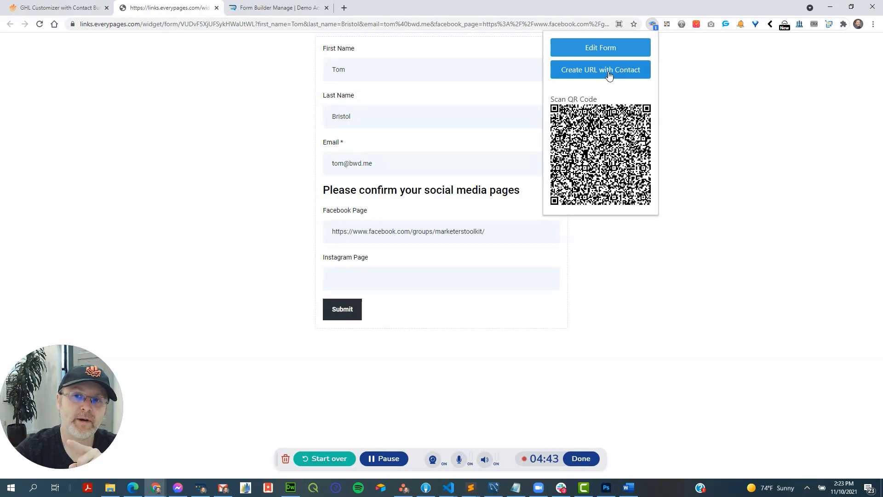
click(600, 69)
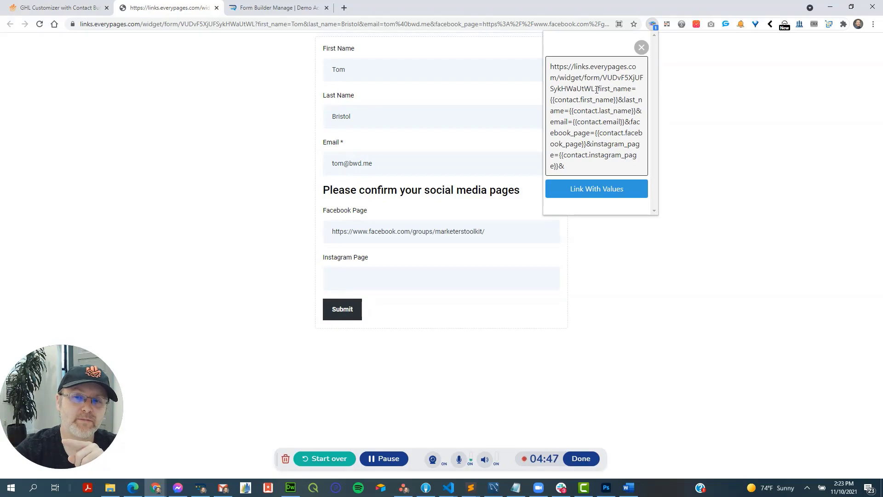
triple_click(596, 116)
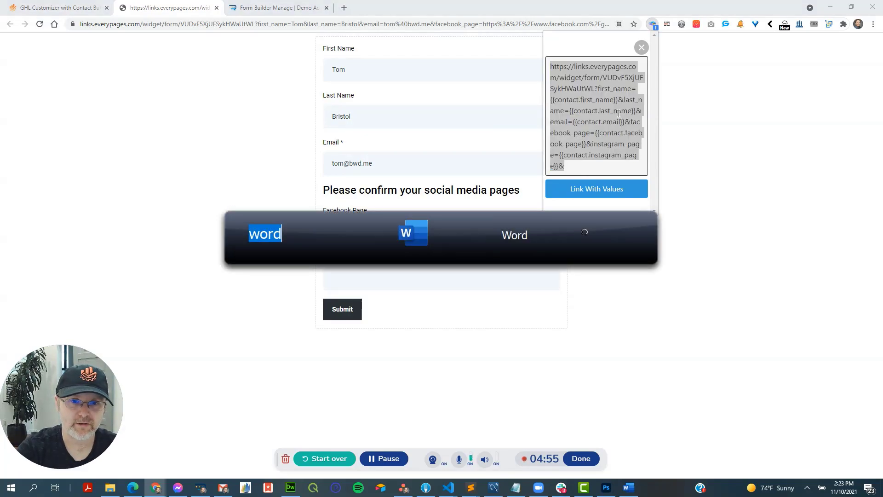
text(subl)
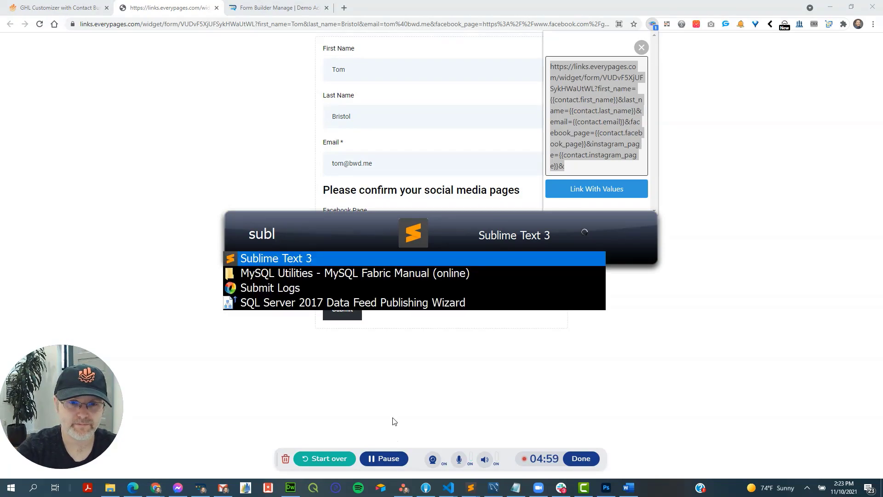
mouse_move(288, 261)
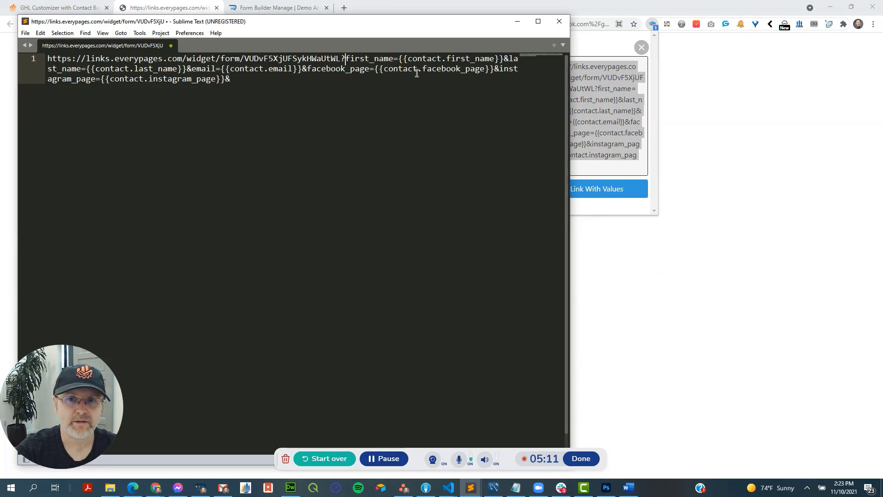
Paste the merge-field form link into a new Sublime Text file to review its parameters.
key(enter)
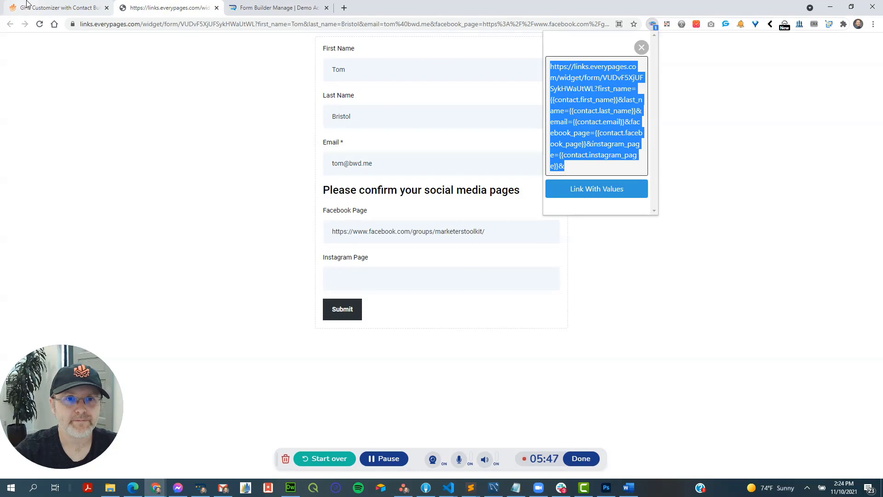
Go from the form builder to Email Marketing and show the Trigger Links options.
click(276, 7)
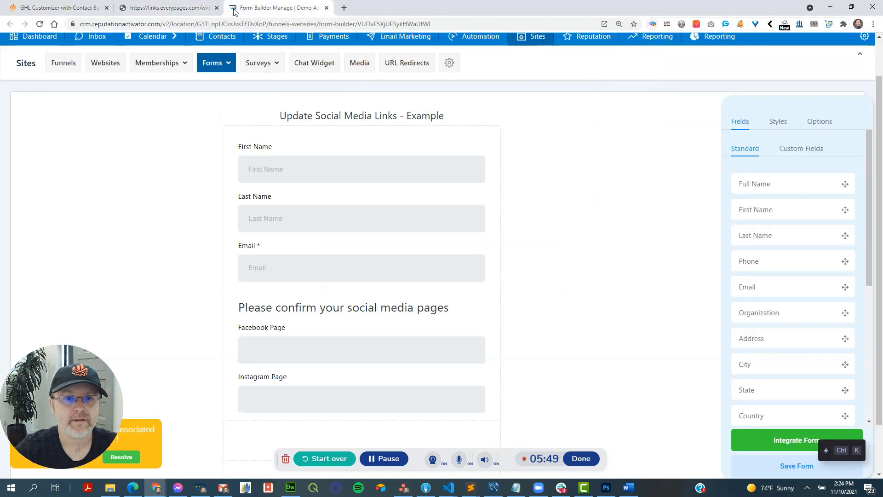
mouse_move(523, 170)
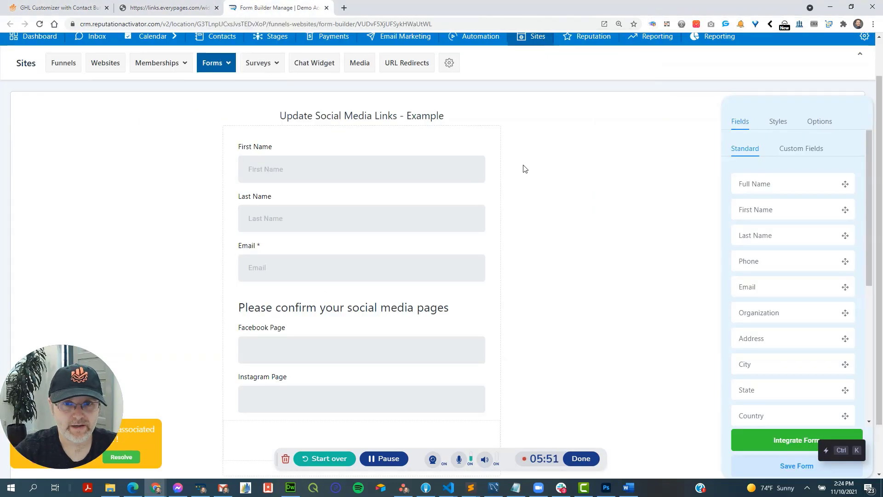
mouse_move(533, 170)
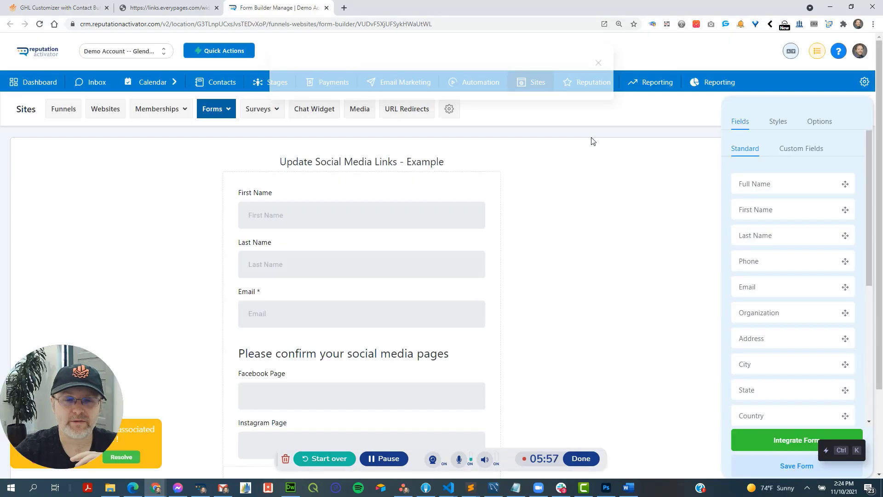
click(404, 82)
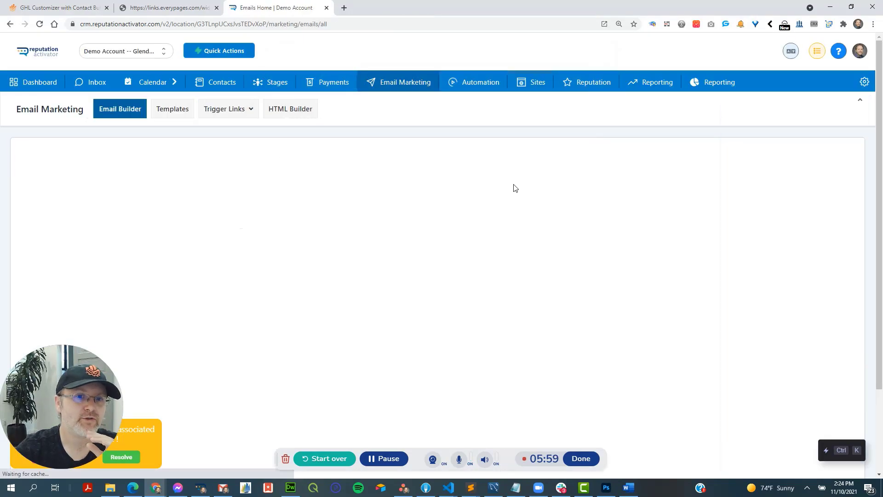
click(227, 108)
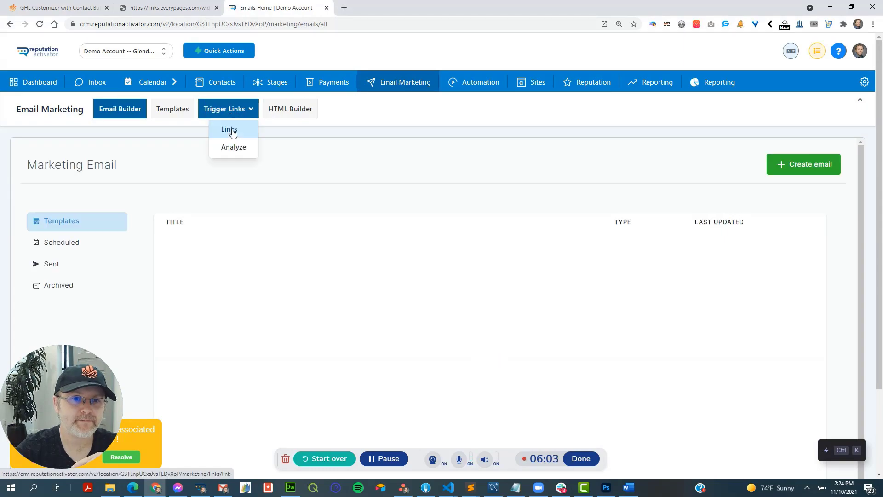
Open the Update Social Media Links trigger link carrying the merge-field form URL, then close it.
click(229, 130)
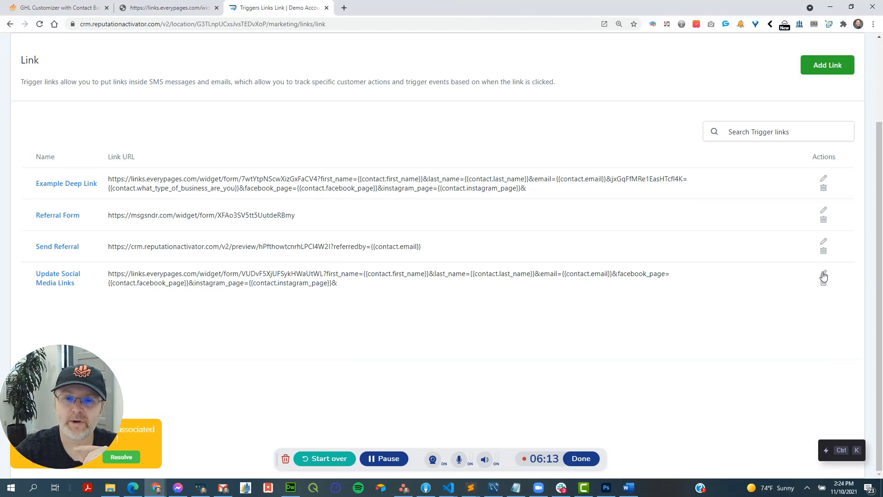
click(822, 274)
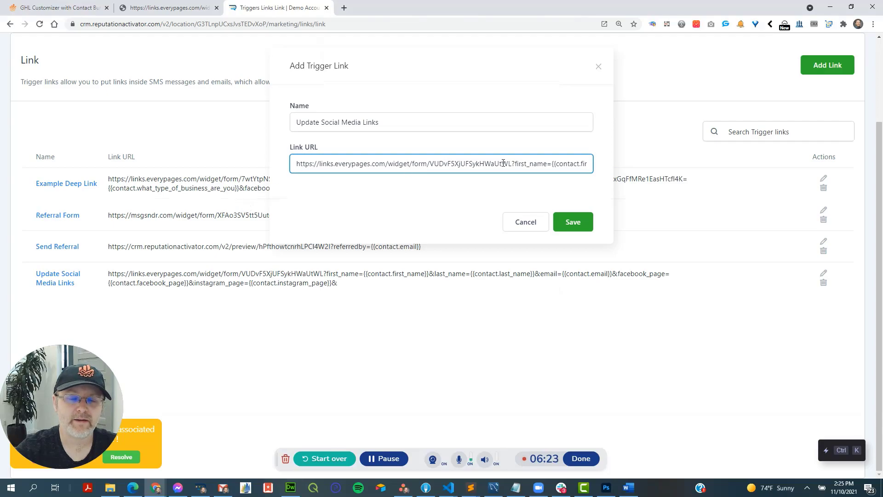
click(524, 222)
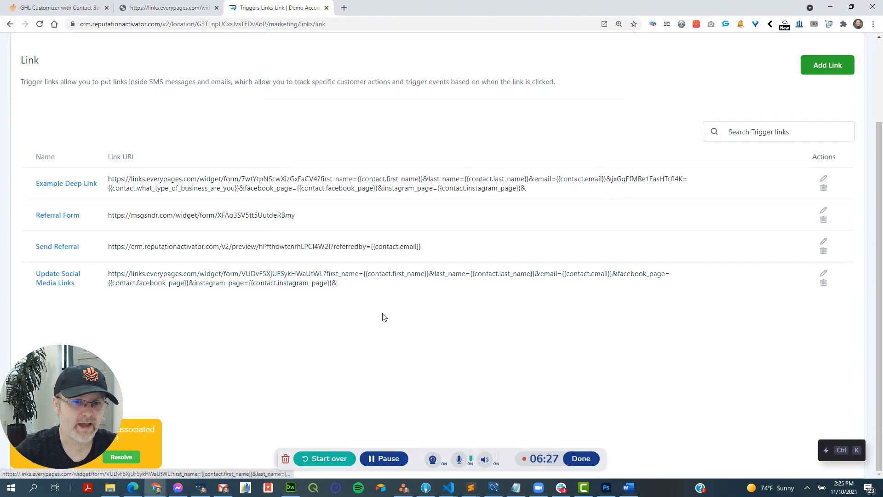
mouse_move(413, 297)
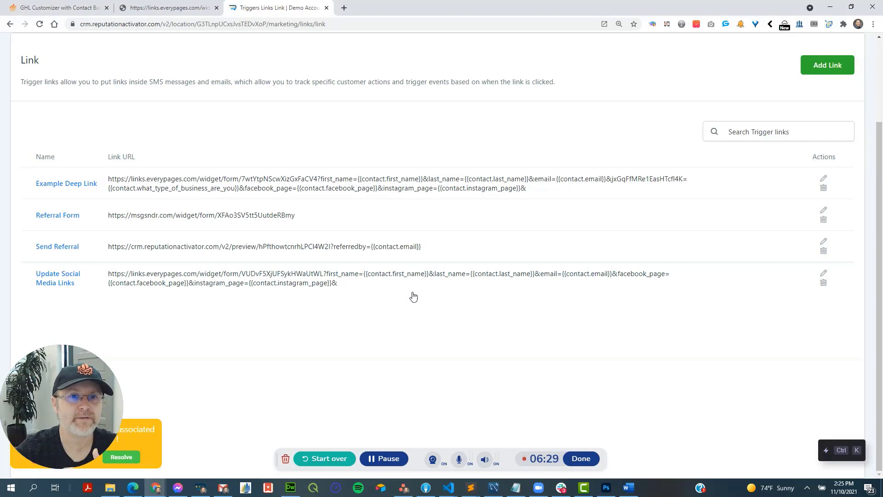
mouse_move(292, 252)
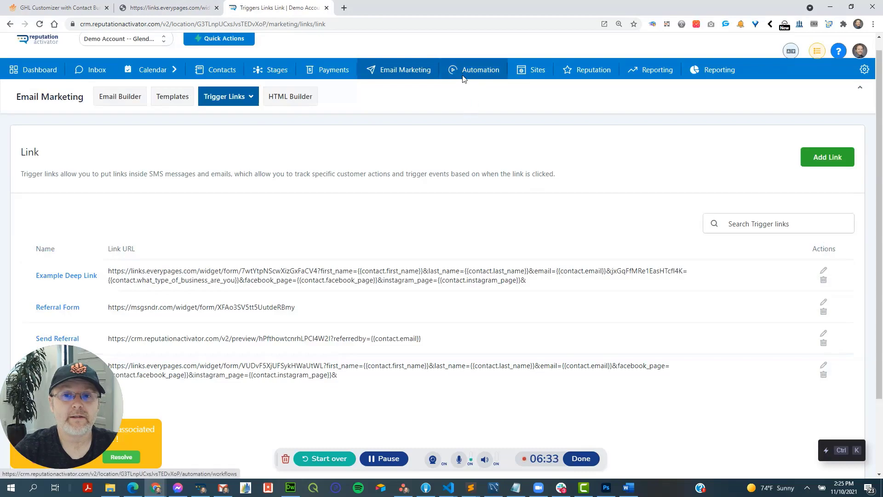
Add the social-links trigger link to the tag-triggered workflow's email message via the Trigger Links dropdown.
click(480, 69)
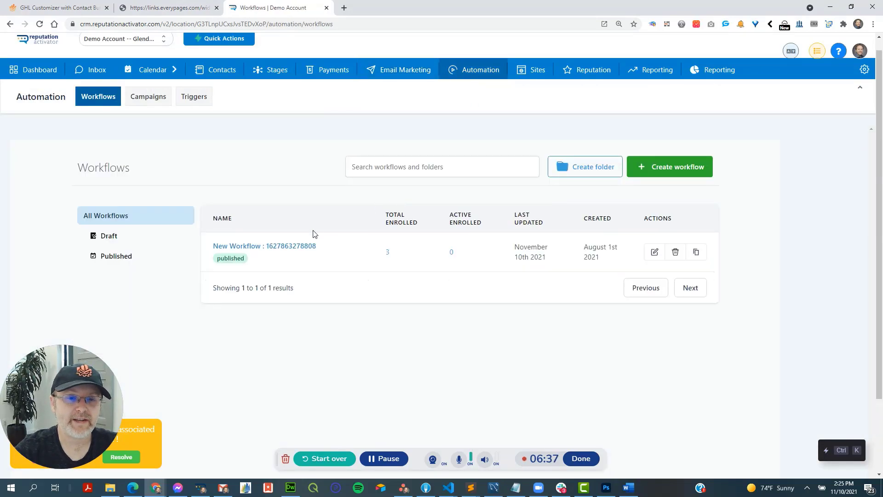
click(264, 247)
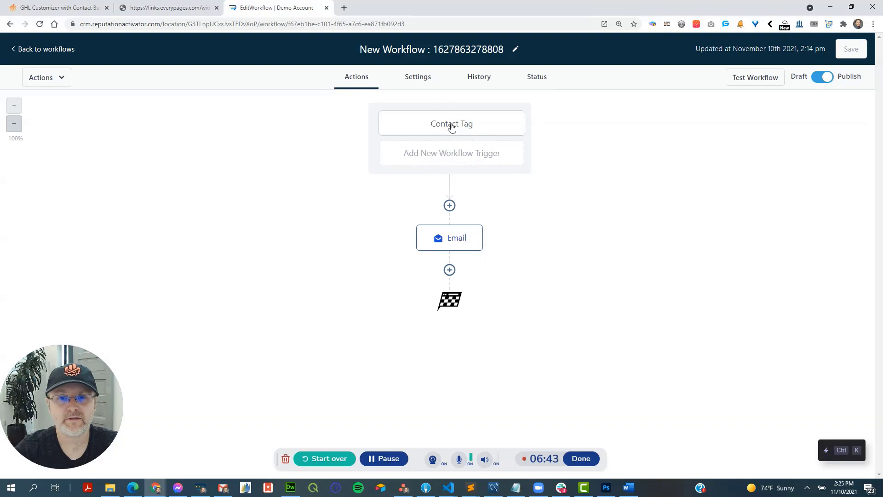
click(450, 237)
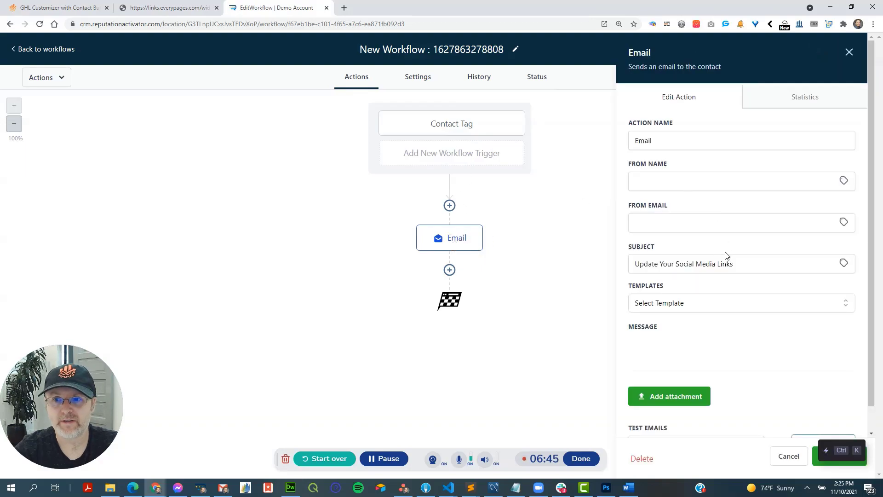
scroll(down, 3)
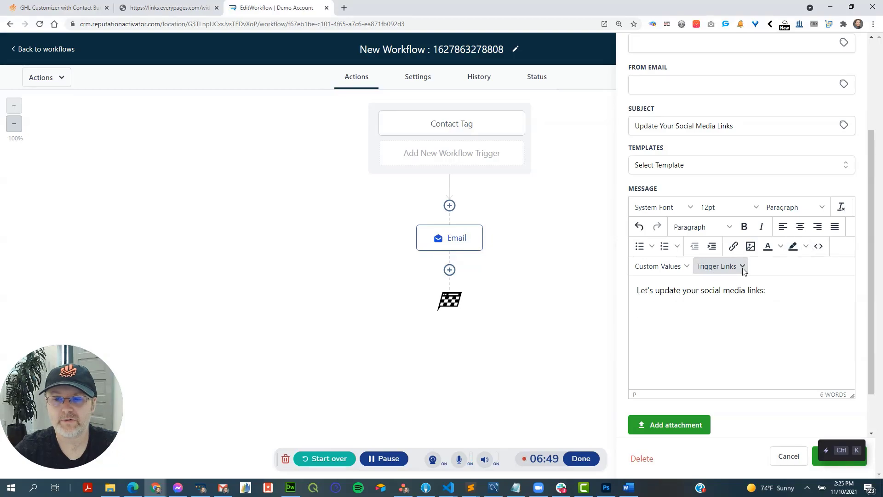
click(715, 266)
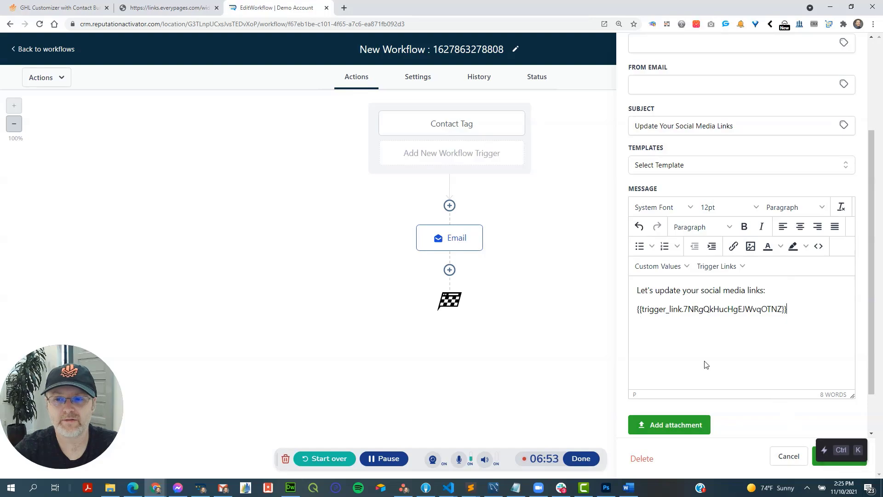
click(167, 7)
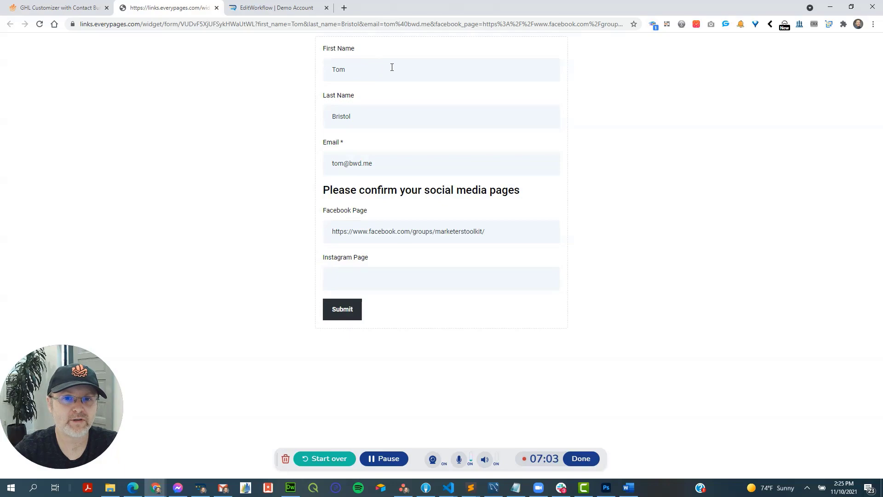
mouse_move(374, 52)
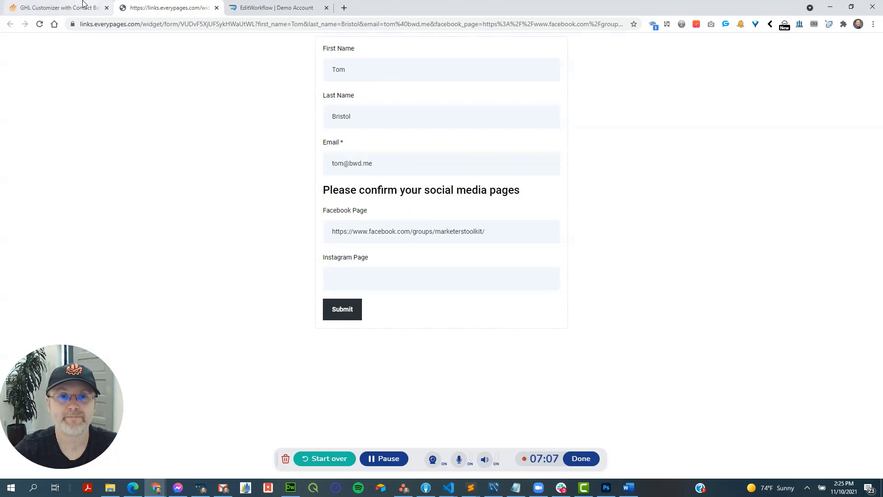
Switch to the GHL Customizer page and scroll through its settings.
click(56, 7)
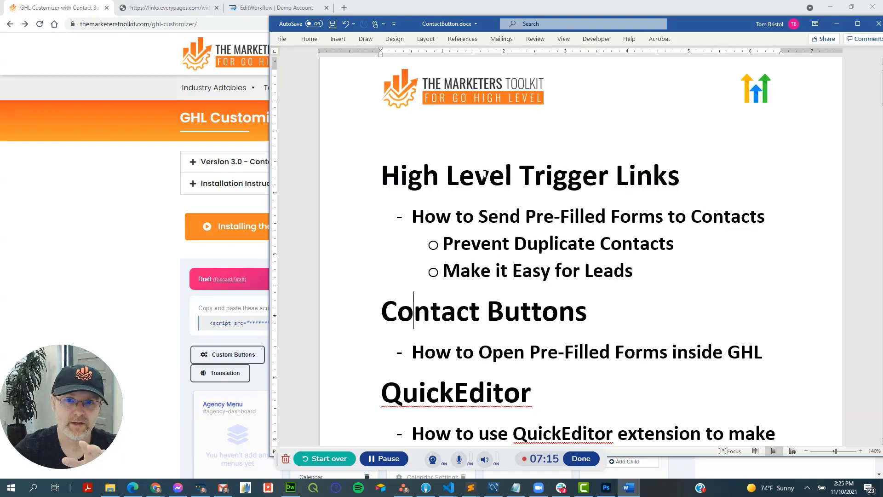
scroll(down, 3)
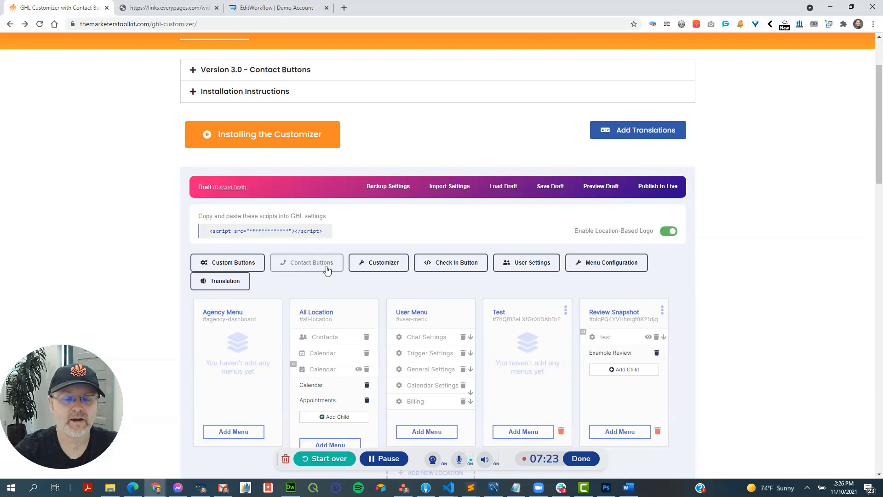
Open the Update Social contact button's settings and compare its Link URL with the pre-filled form URL.
click(307, 262)
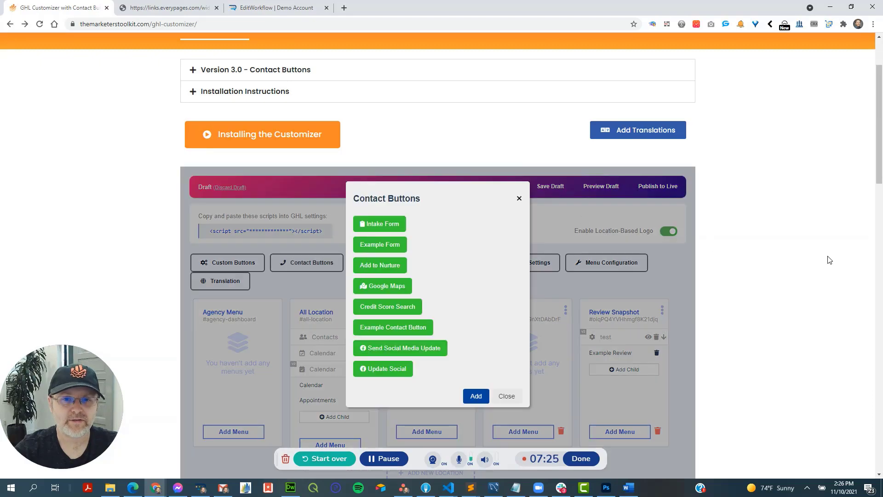
click(505, 395)
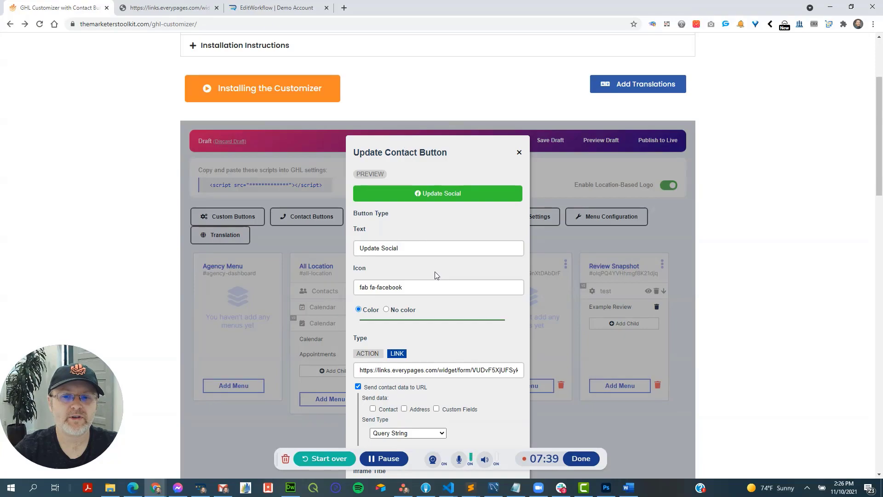
click(166, 8)
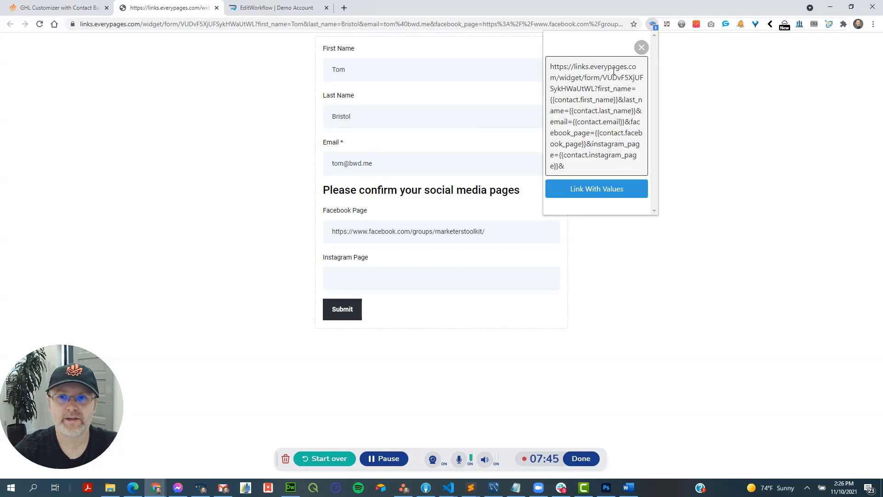
click(57, 7)
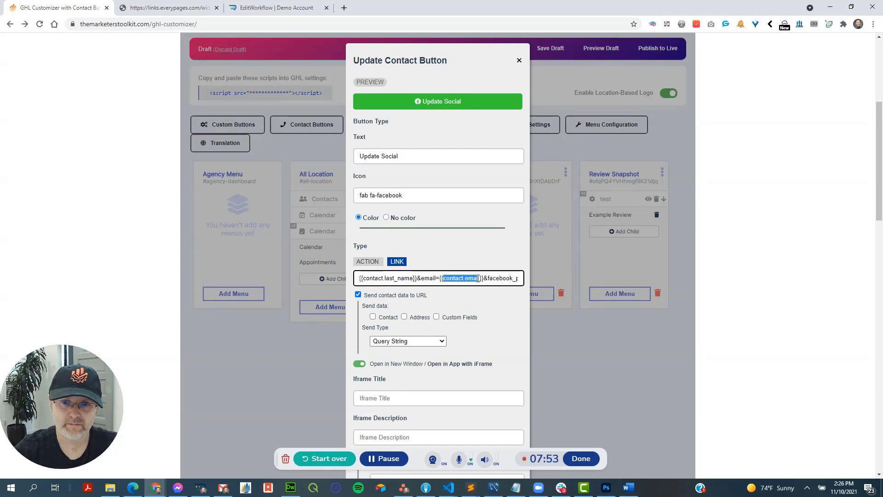
scroll(down, 3)
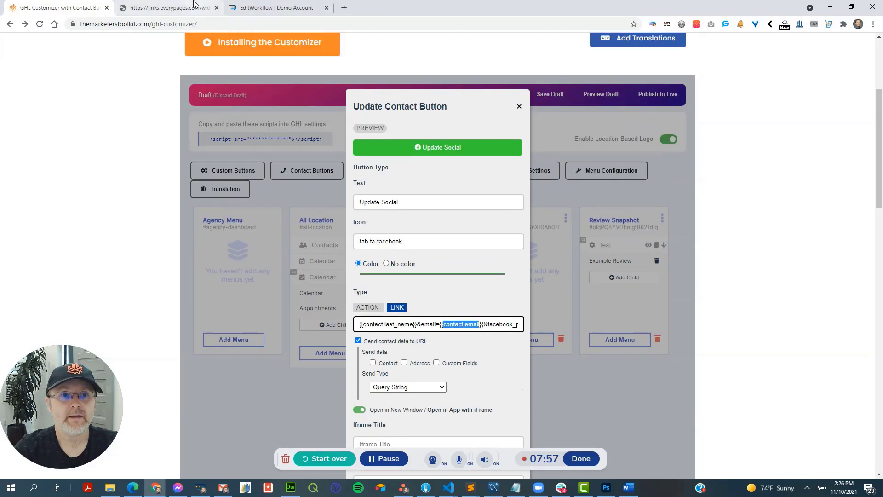
click(167, 7)
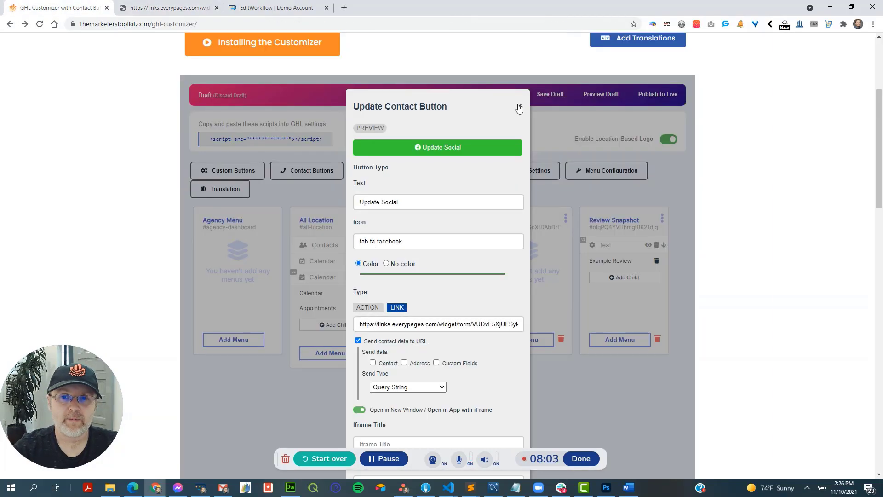
Set the Send Social Media Update button as an Action that adds the update_social tag.
click(519, 107)
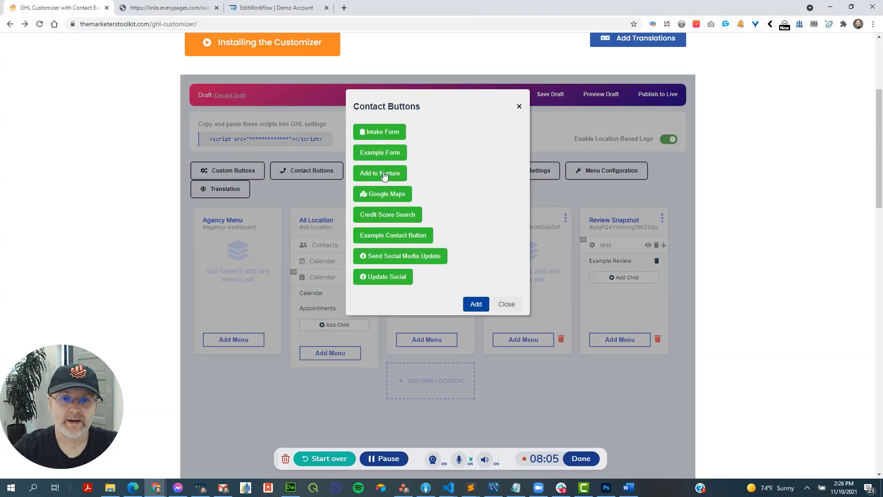
mouse_move(394, 260)
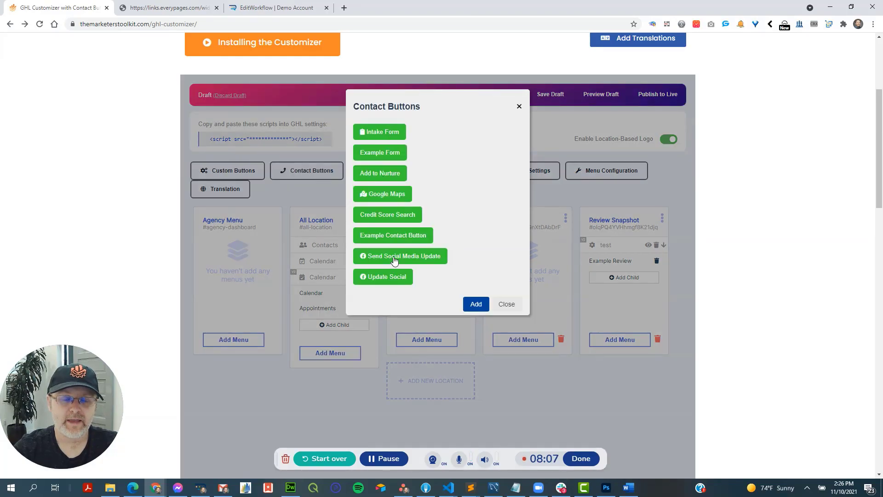
click(400, 256)
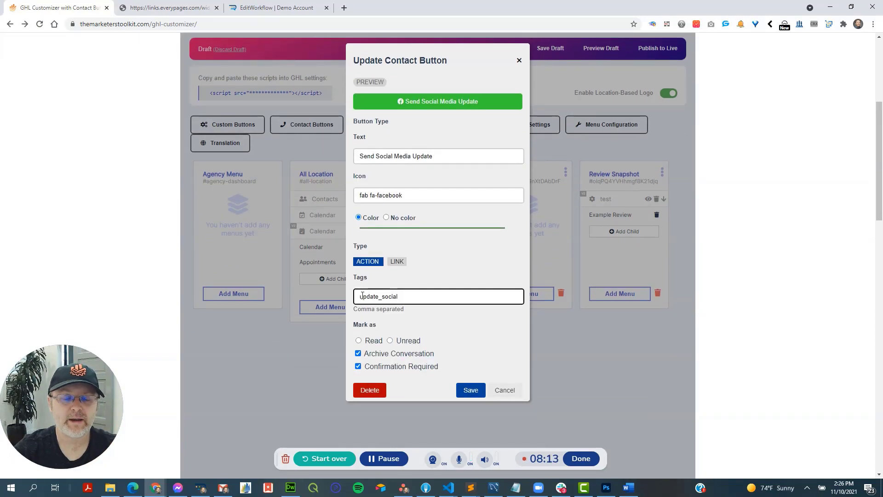
text(update_social)
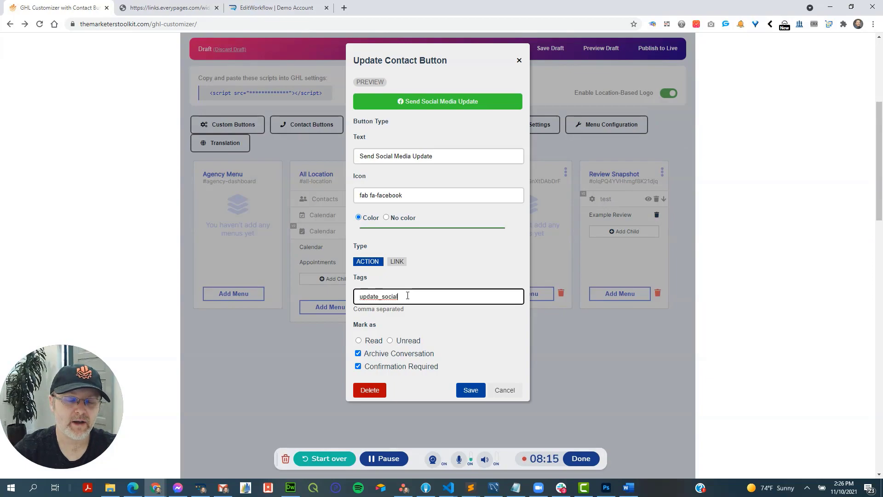
mouse_move(377, 366)
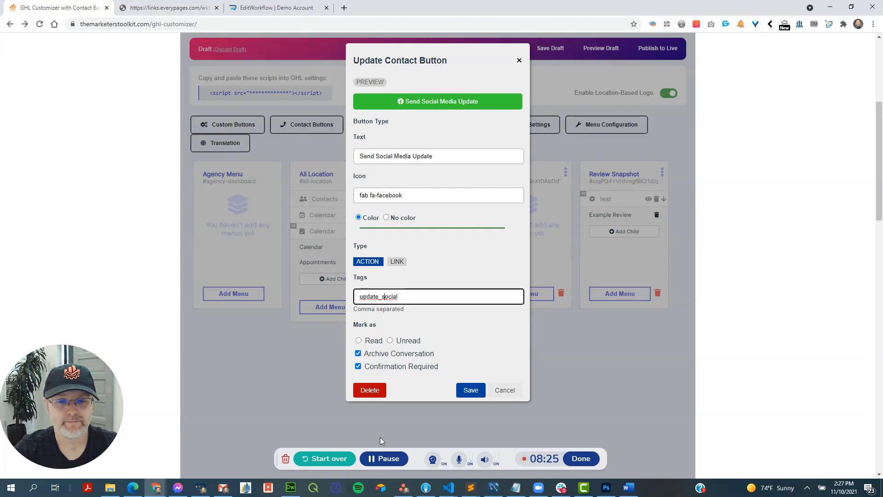
Confirm the workflow's Contact Tag trigger filters on update_social, then open the contact's record.
click(277, 7)
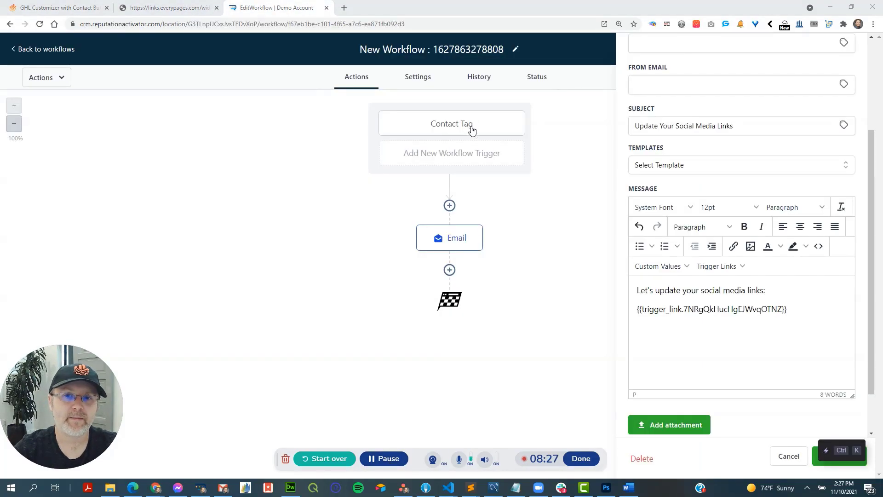
click(450, 123)
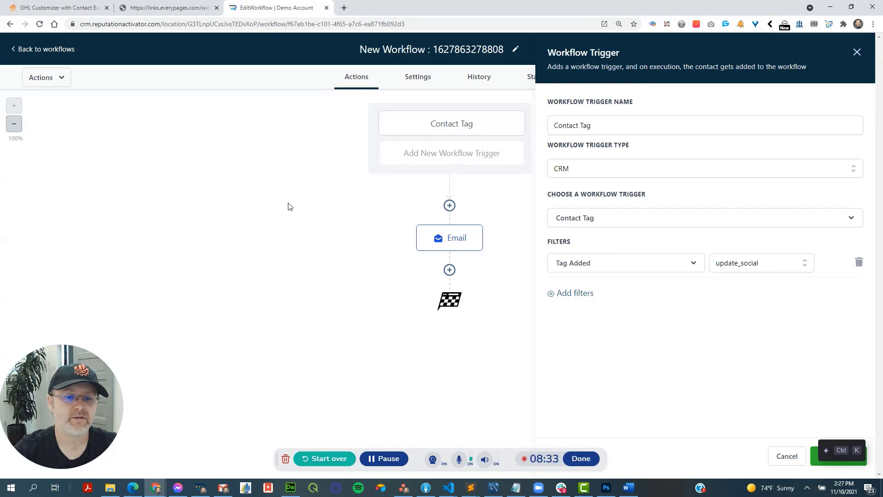
click(57, 7)
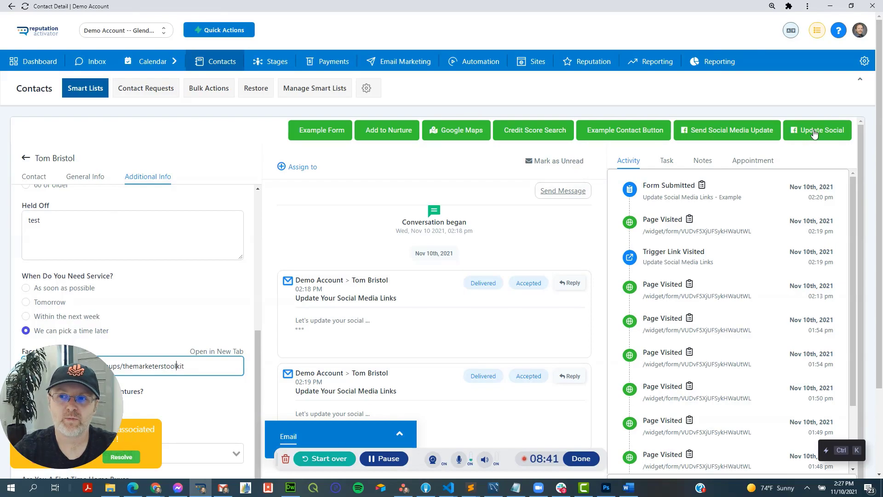
Send the Social Media Update to the contact, confirm it, and open the emailed pre-filled form.
click(818, 130)
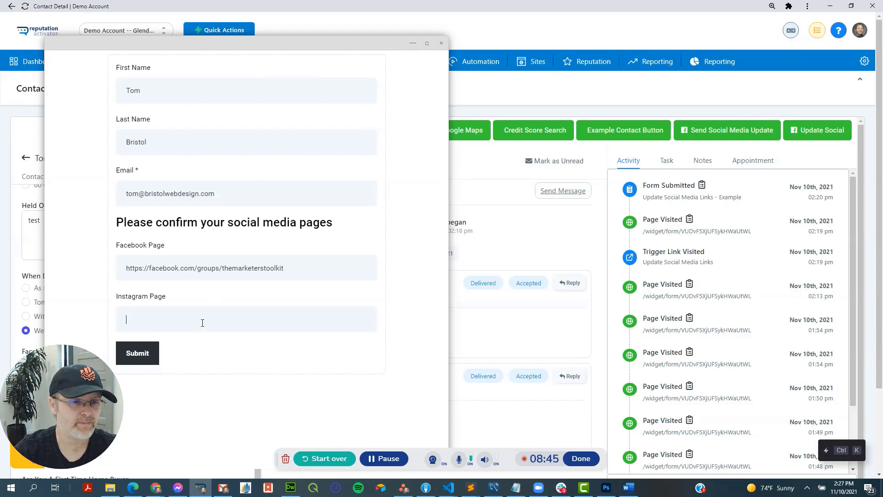
click(441, 43)
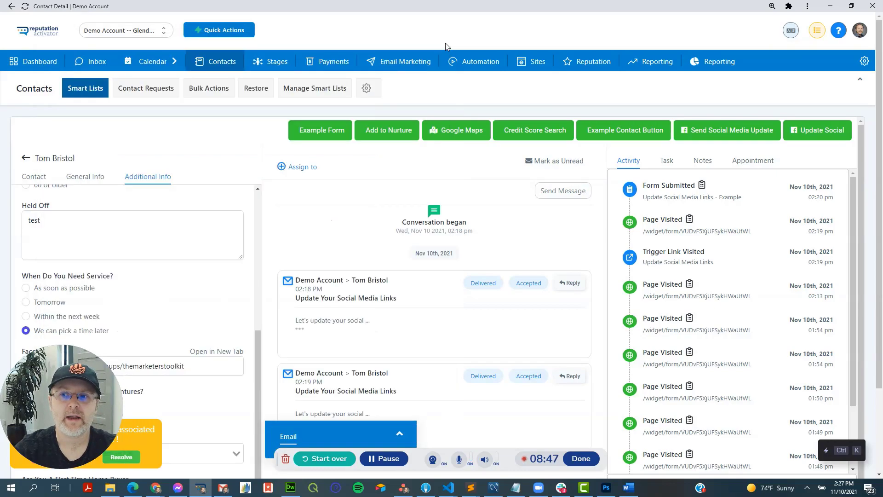
click(727, 130)
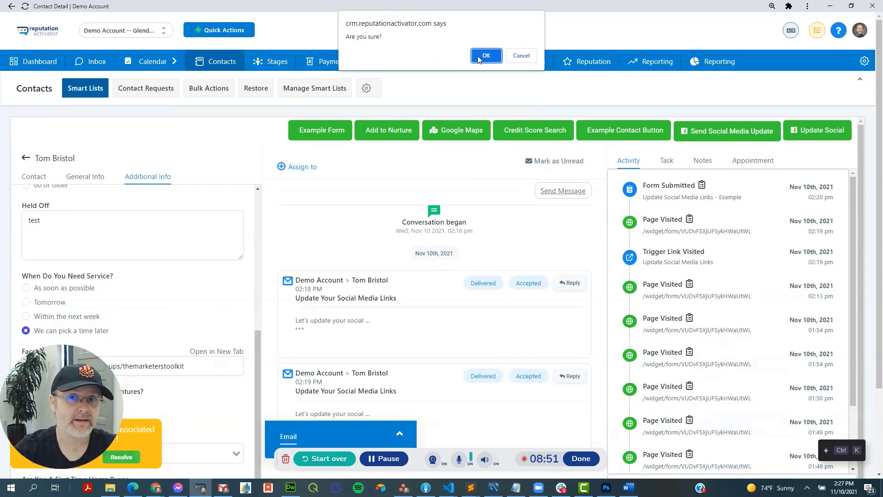
click(485, 55)
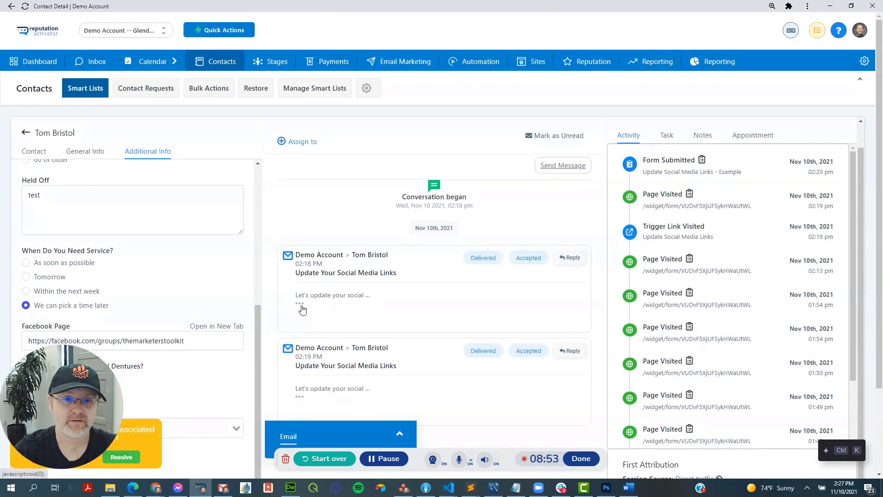
click(300, 306)
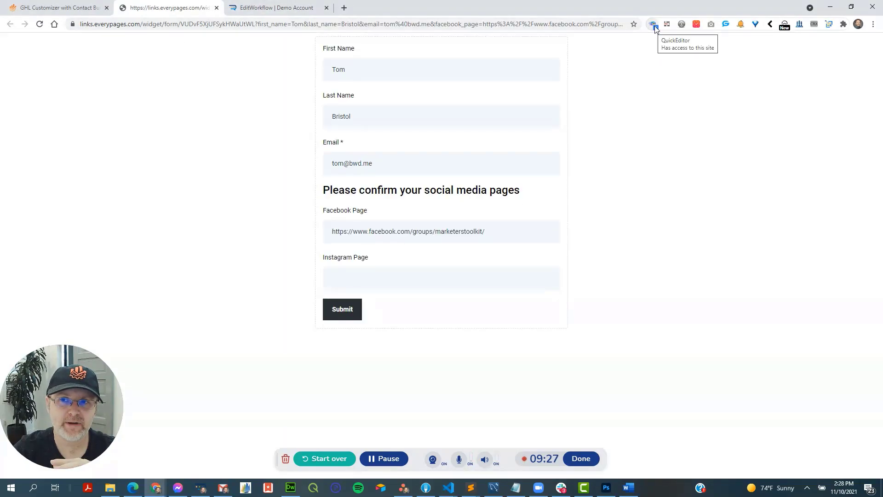
Generate the QuickEditor form URL with contact merge fields and preview the Link With Values.
click(652, 24)
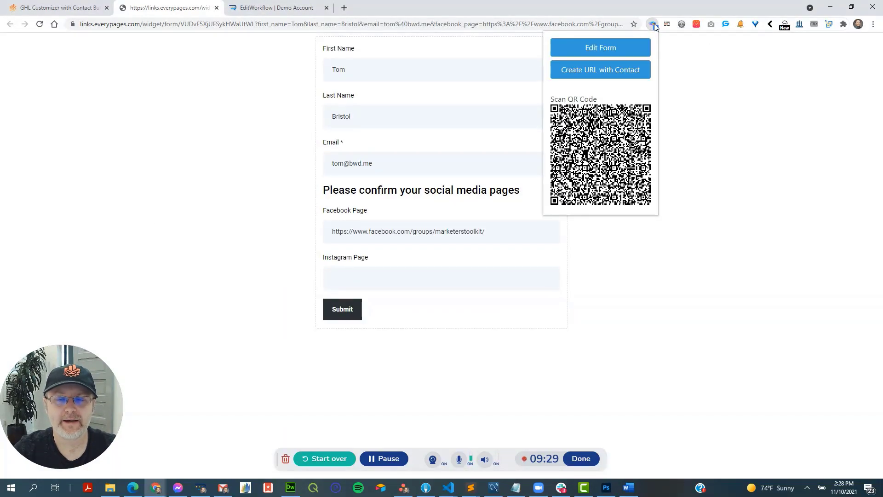
click(600, 69)
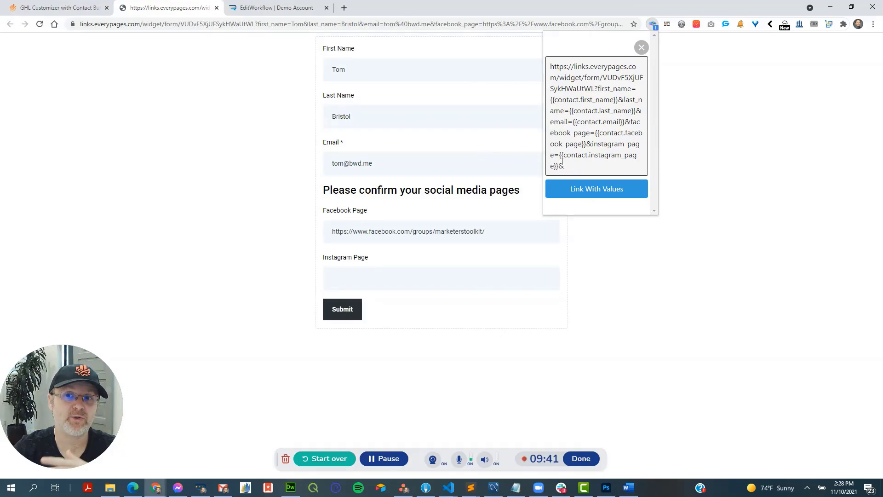
click(596, 188)
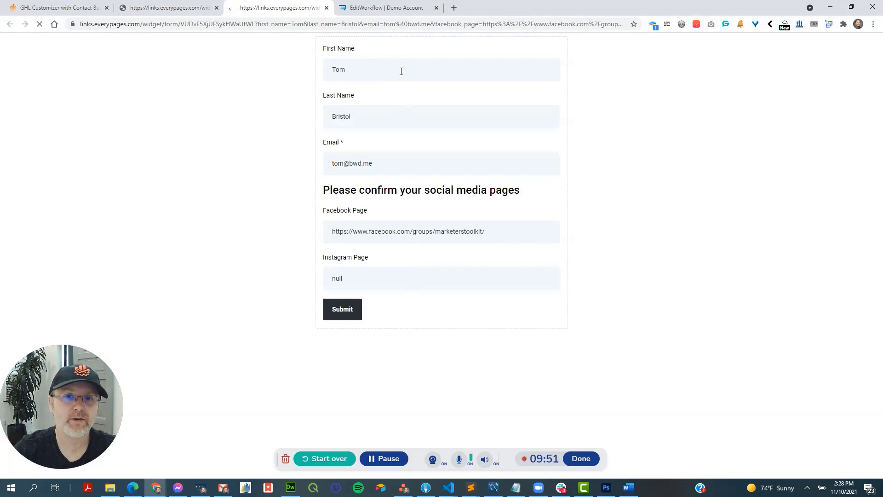
mouse_move(356, 237)
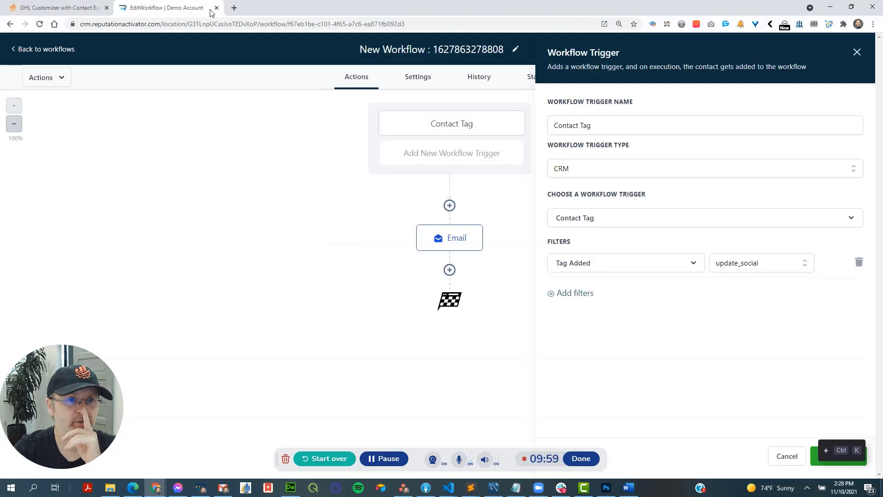
Browse to Industry Funnels & Websites and show the Medical & Dental templates with Dental Implant Questionnaire.
click(56, 7)
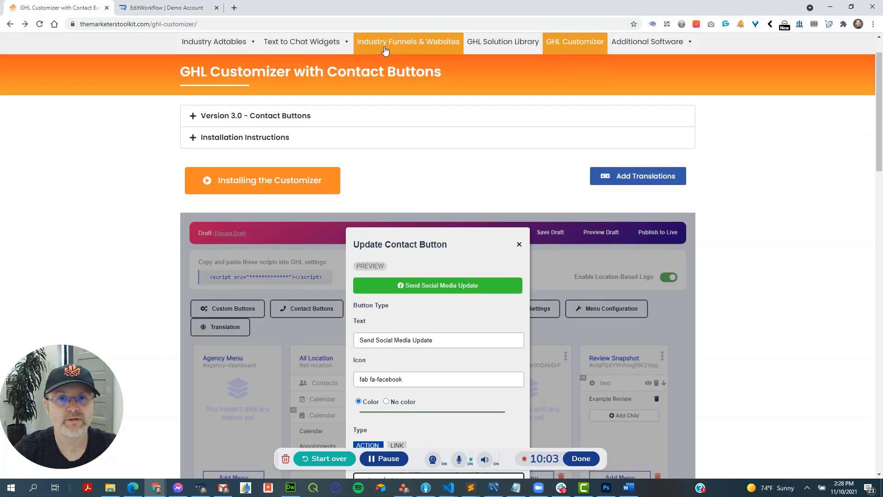
click(407, 41)
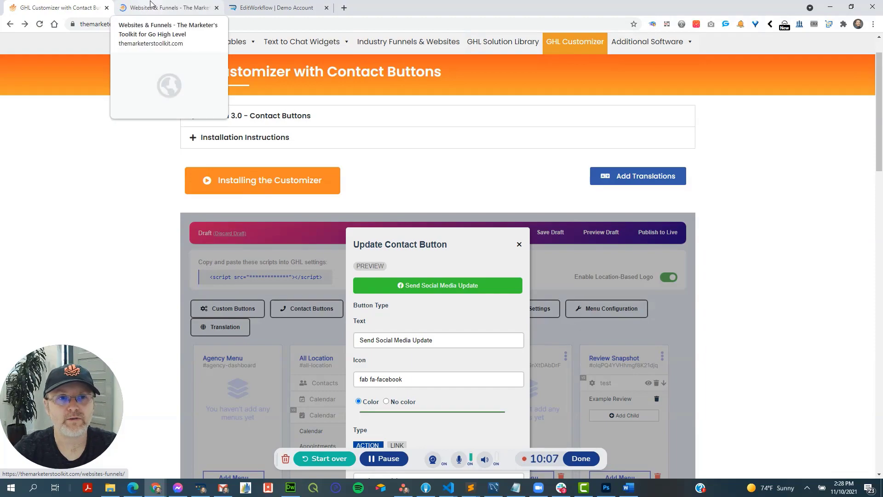
click(167, 7)
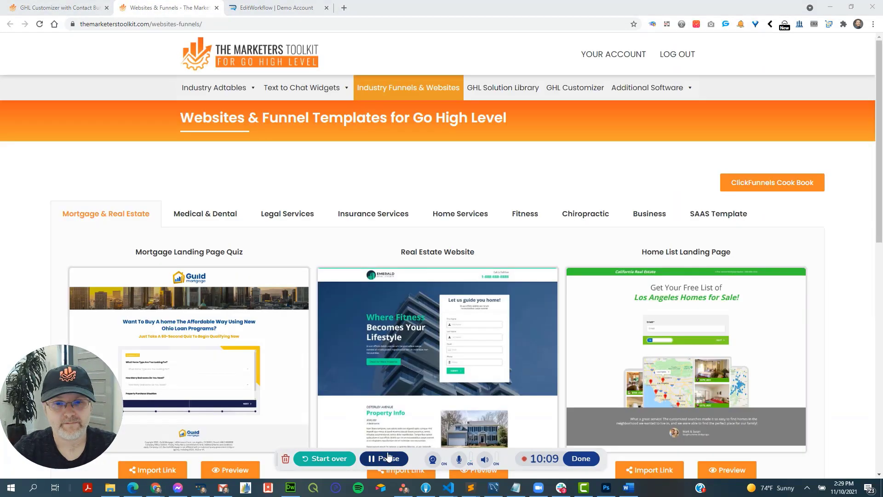
click(204, 214)
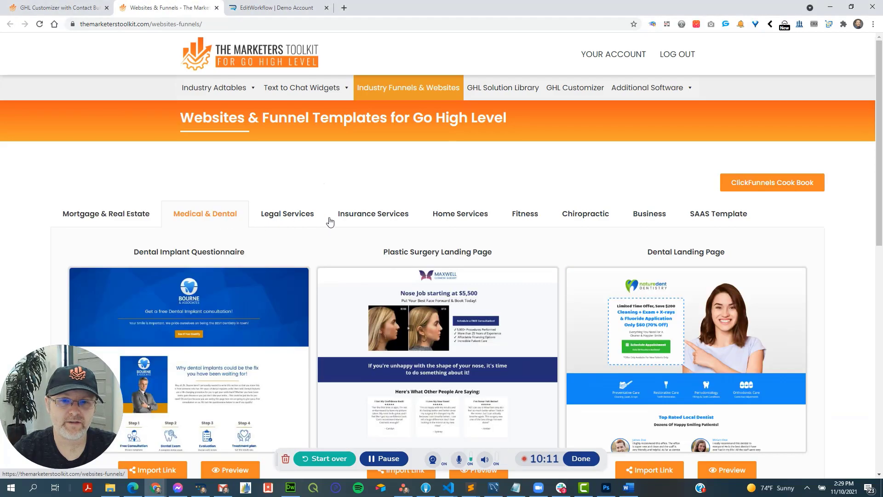
scroll(down, 3)
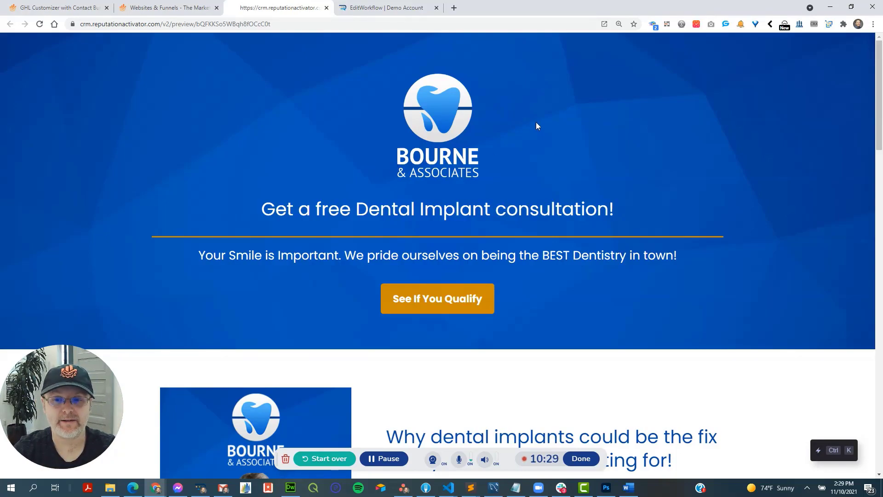
Check the QuickEditor popup on the dental funnel preview and step through its survey questions.
click(651, 24)
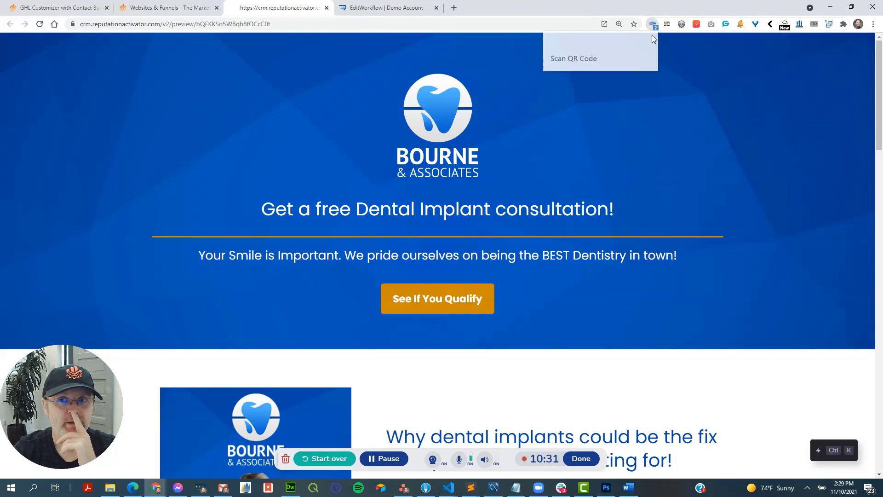
click(653, 24)
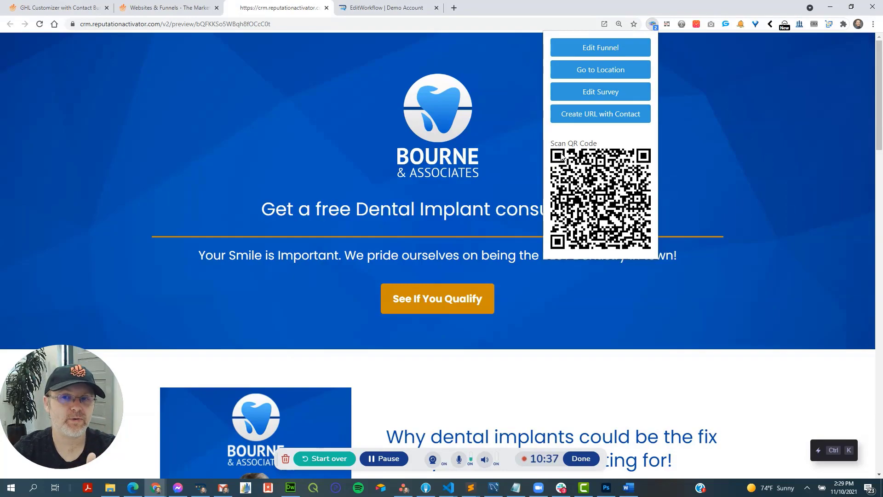
scroll(down, 3)
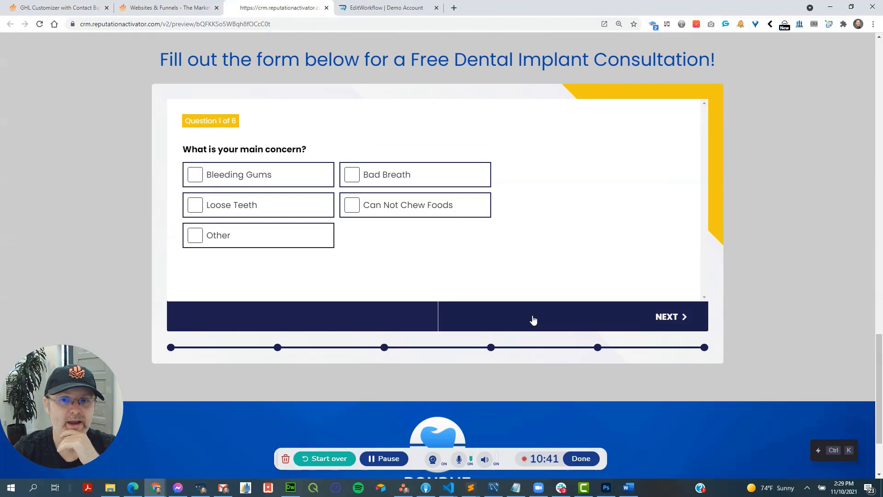
click(666, 315)
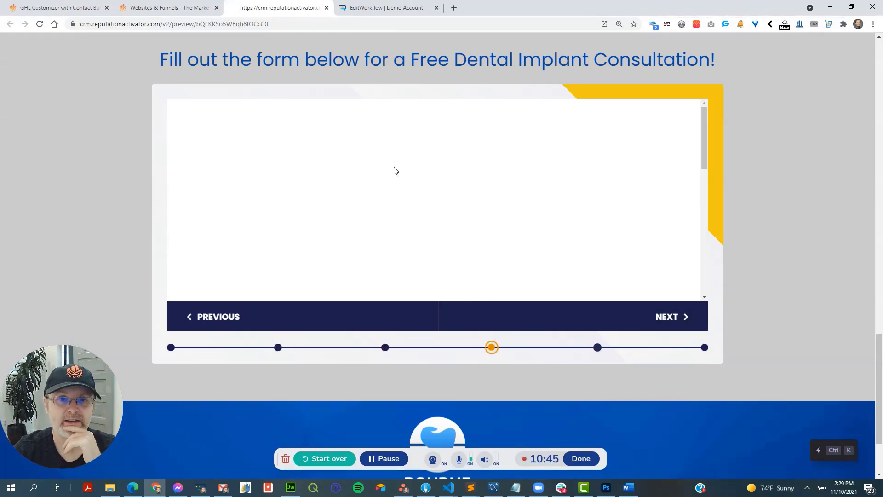
click(666, 315)
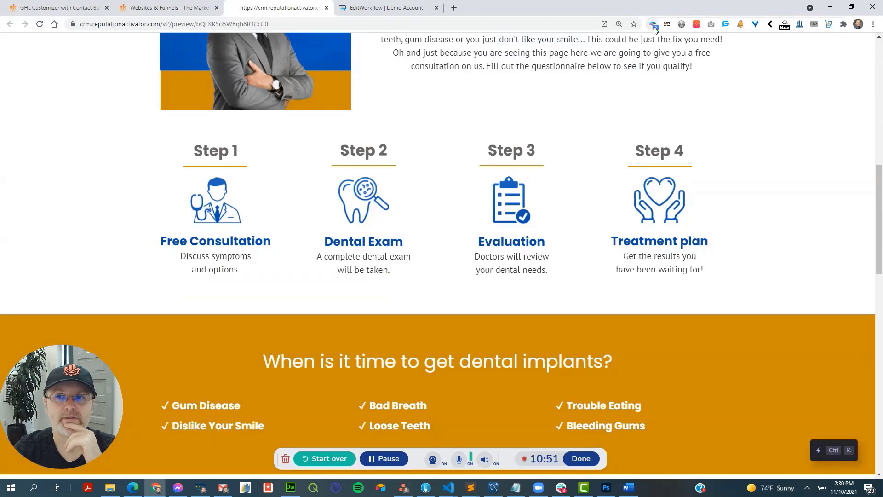
Use QuickEditor's Edit Funnel to open the dental implant page in GoHighLevel's funnel builder.
click(652, 24)
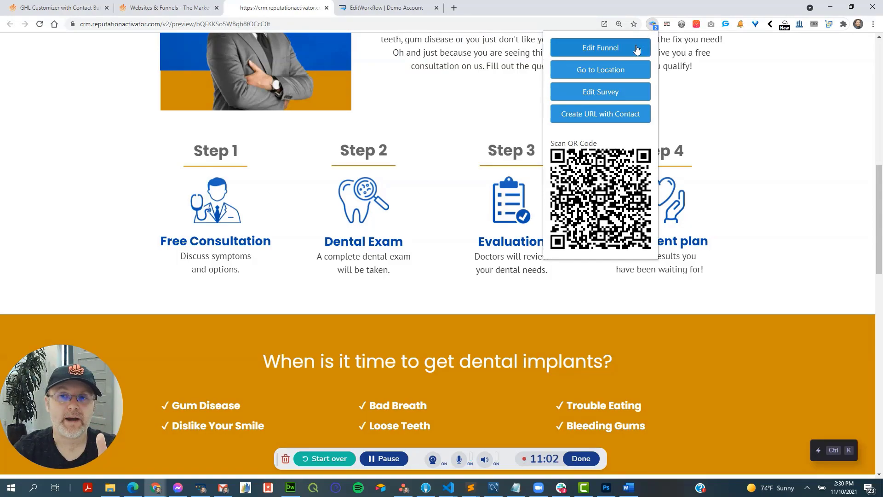
click(599, 47)
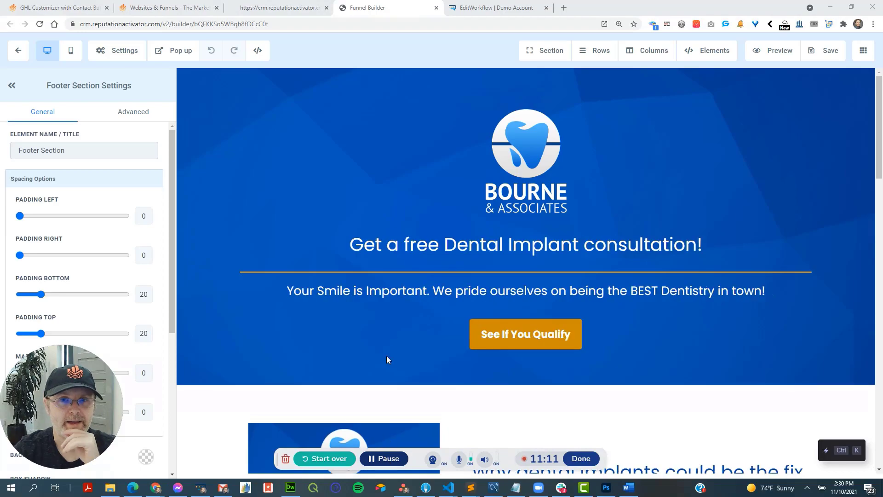
Reopen the QuickEditor popup on the dental preview, then return to the funnel templates listing.
click(277, 8)
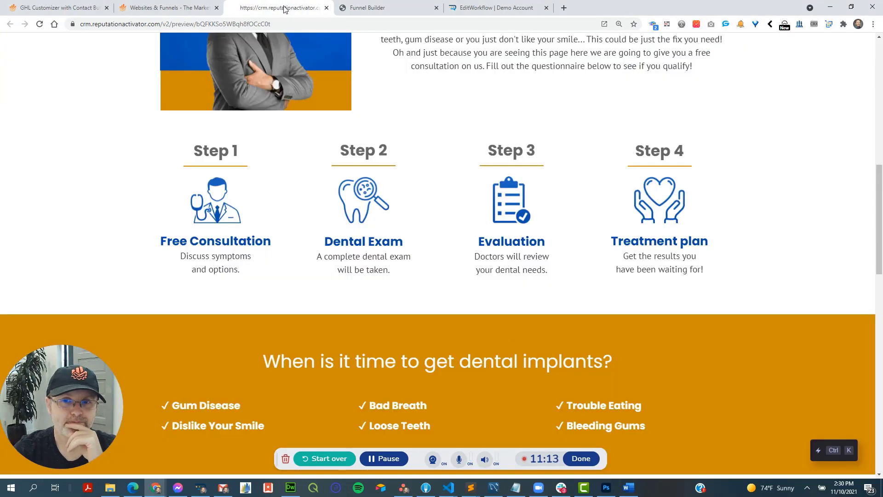
click(652, 24)
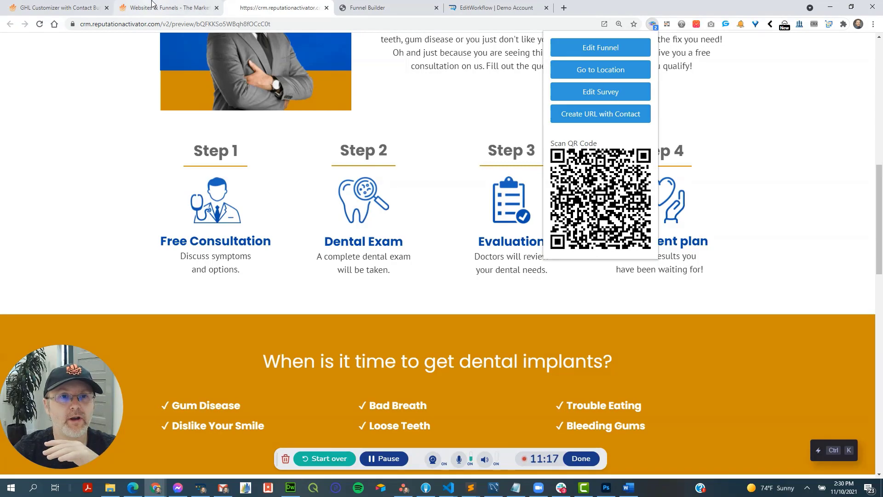
click(167, 8)
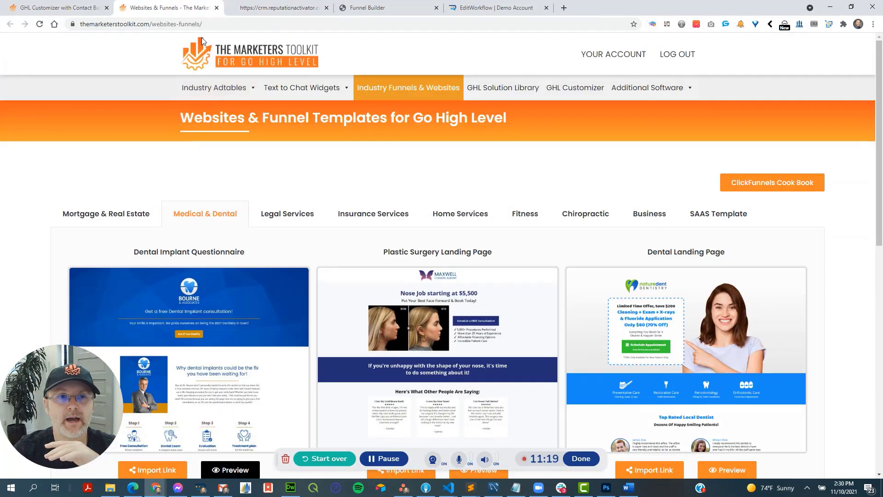
mouse_move(202, 45)
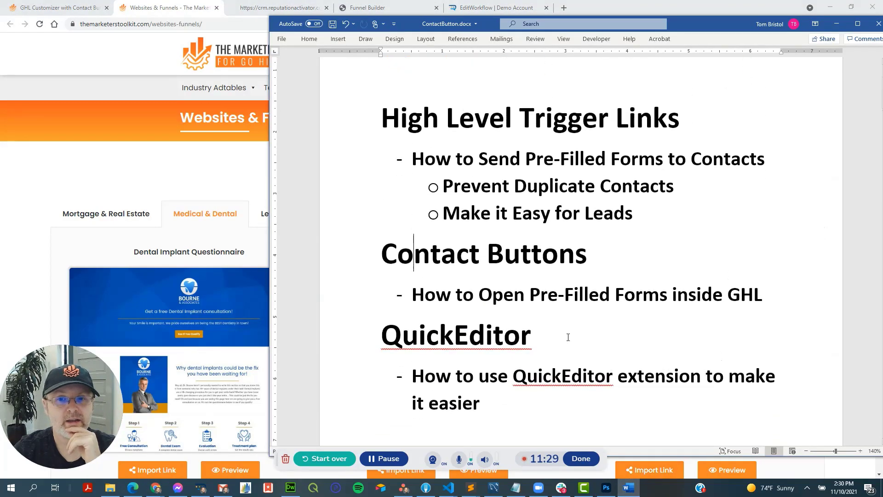
Put Word away and return to the Medical & Dental funnel templates page via the dental preview tab.
right_click(455, 332)
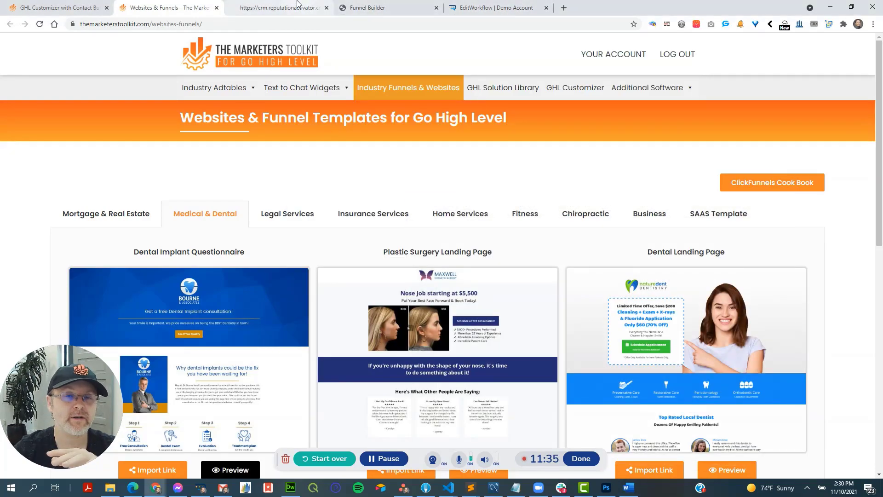
click(276, 7)
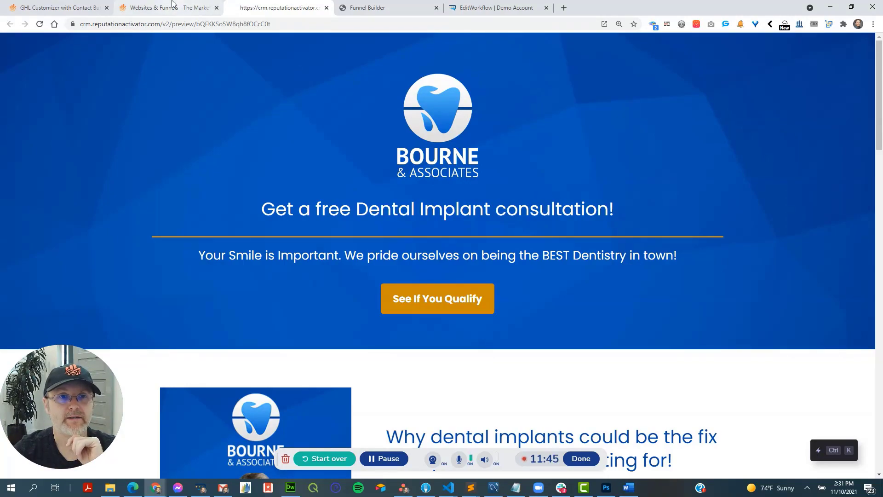
click(167, 7)
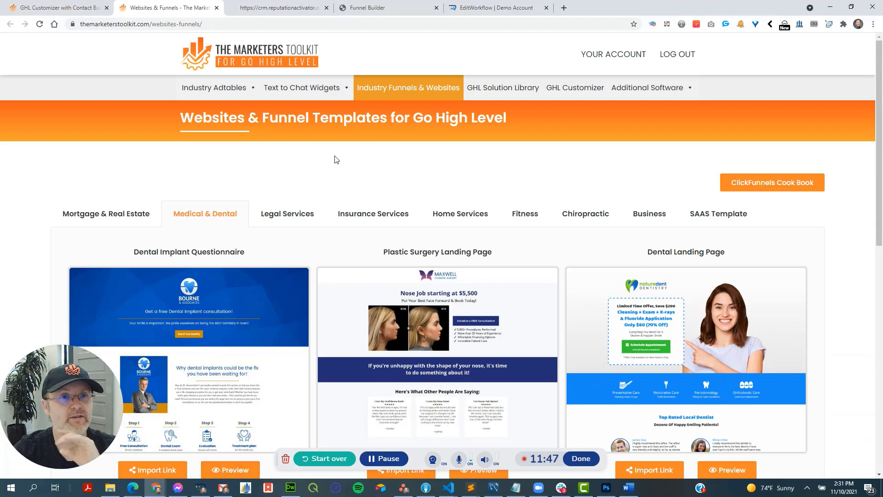